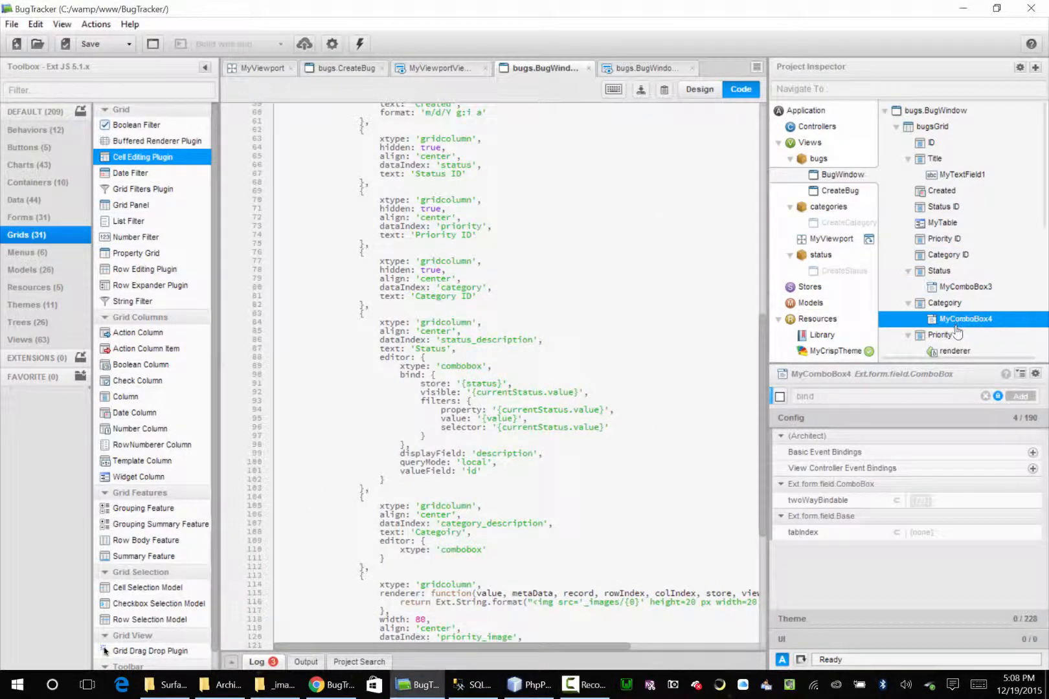
Set MyComboBox4's displayField to description and valueField to id via the 'field' config filter.
click(871, 396)
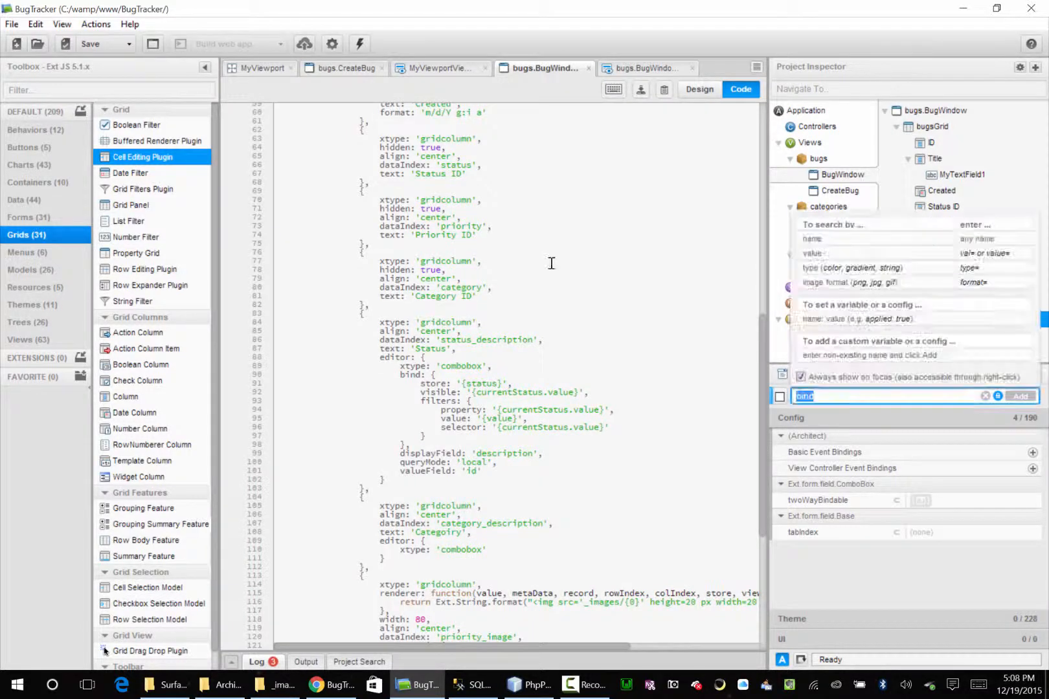
text(field)
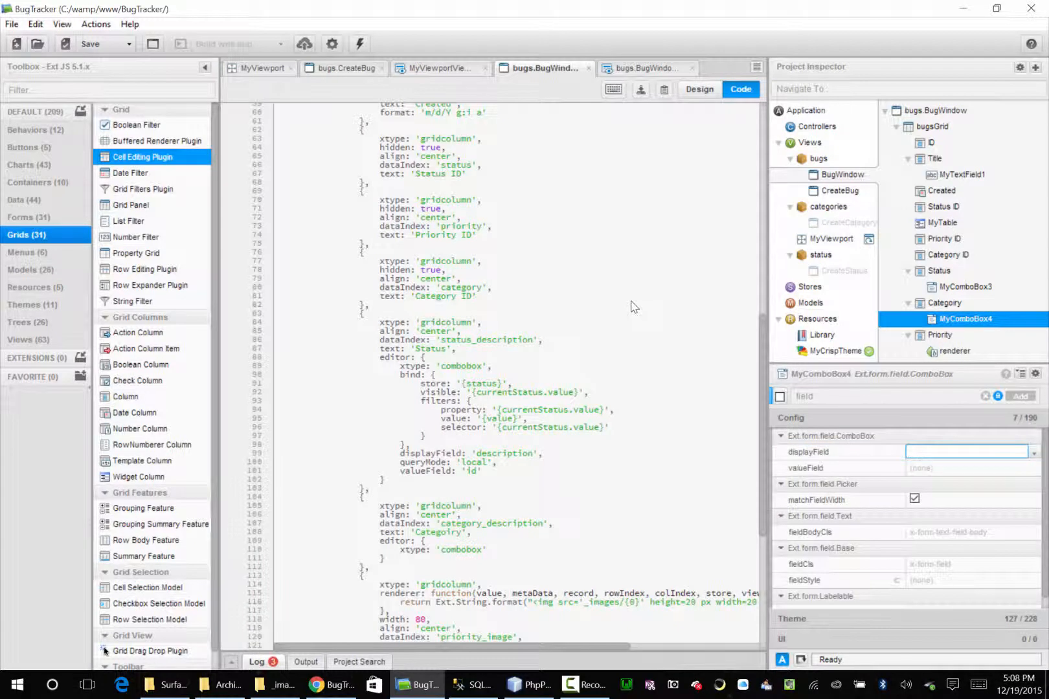
text(description)
click(972, 467)
text(id)
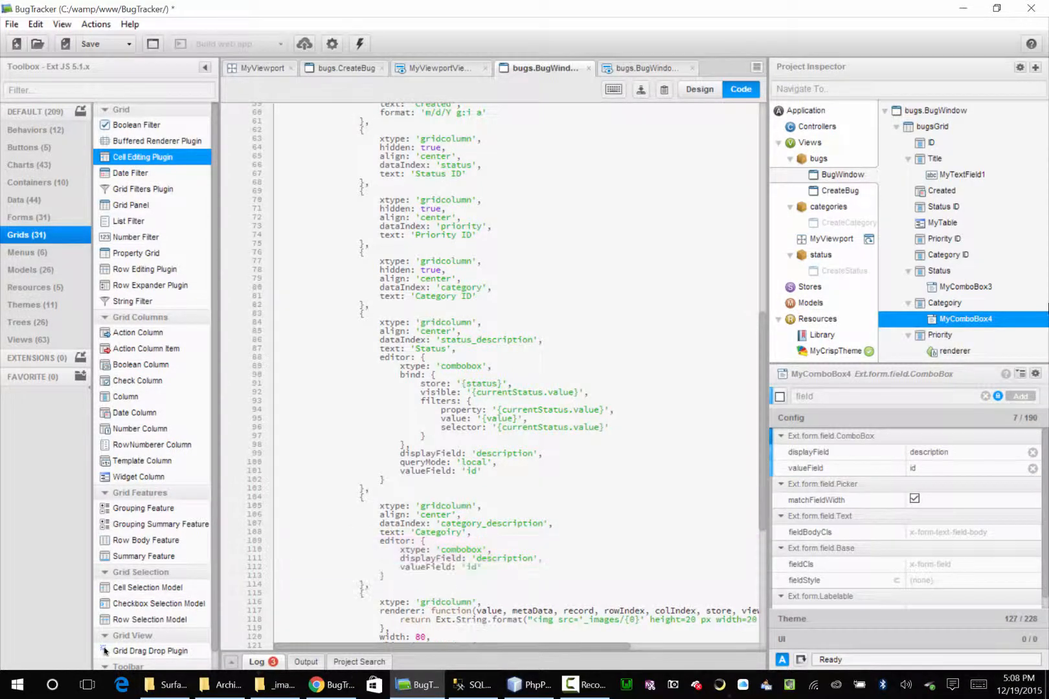
Add a custom 'bind' property to the combobox, typed as Object, with its value editor open.
click(870, 394)
text(bind)
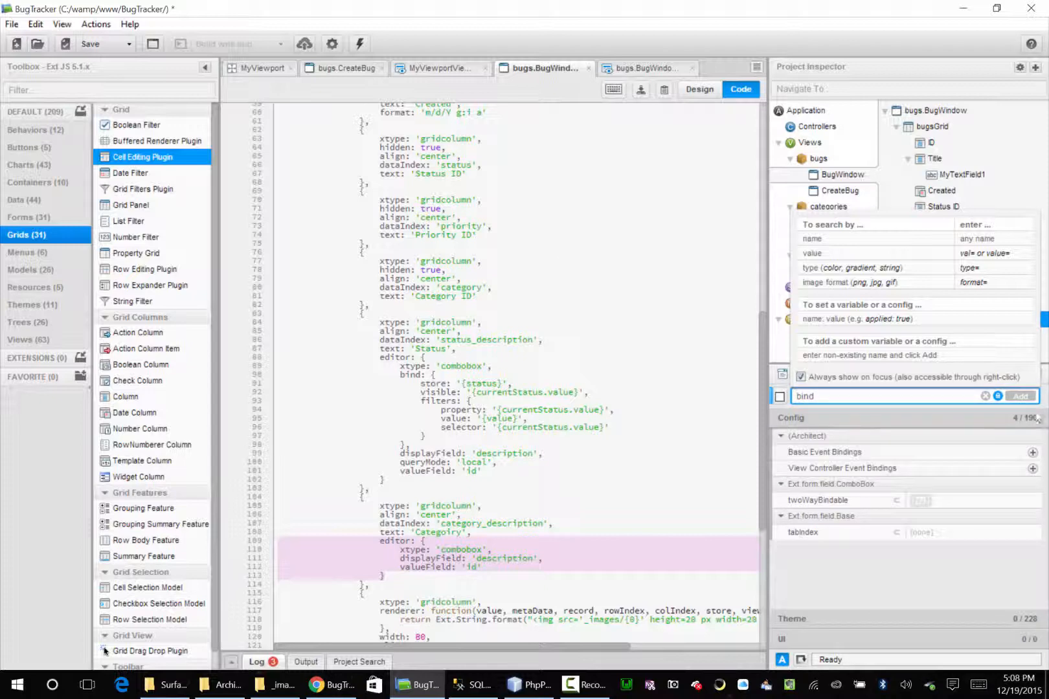
click(965, 319)
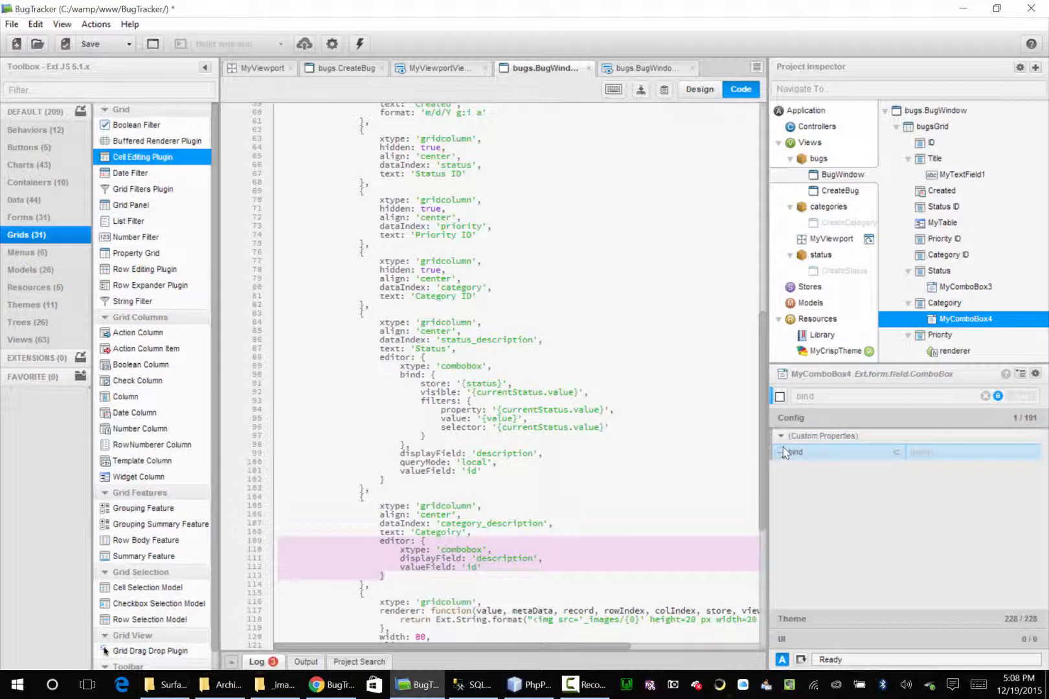
click(974, 452)
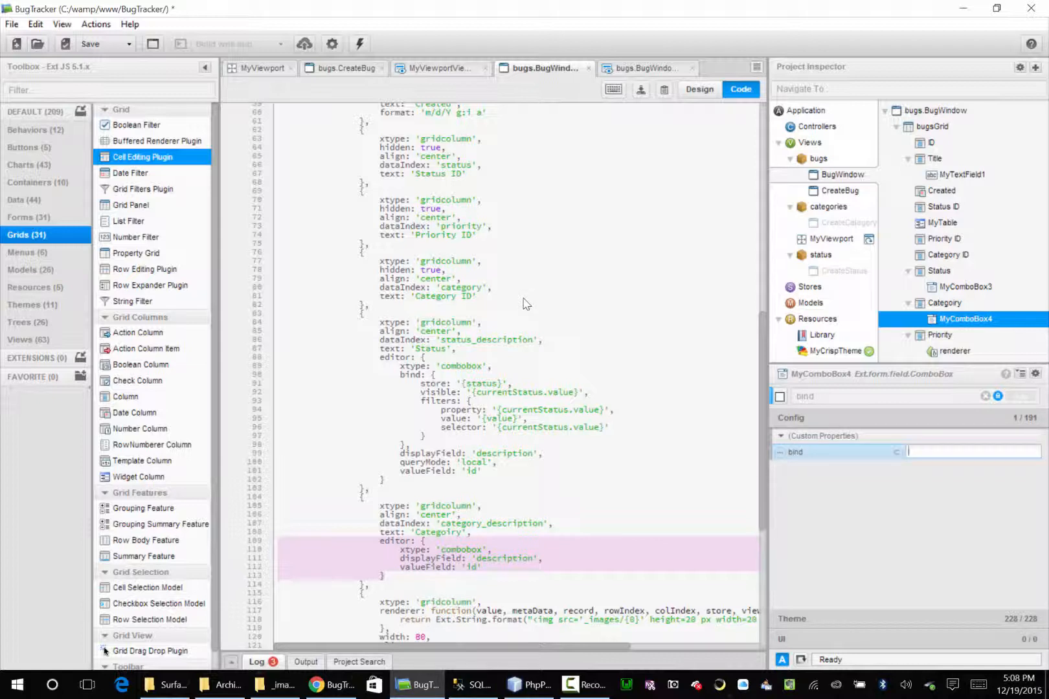
click(895, 452)
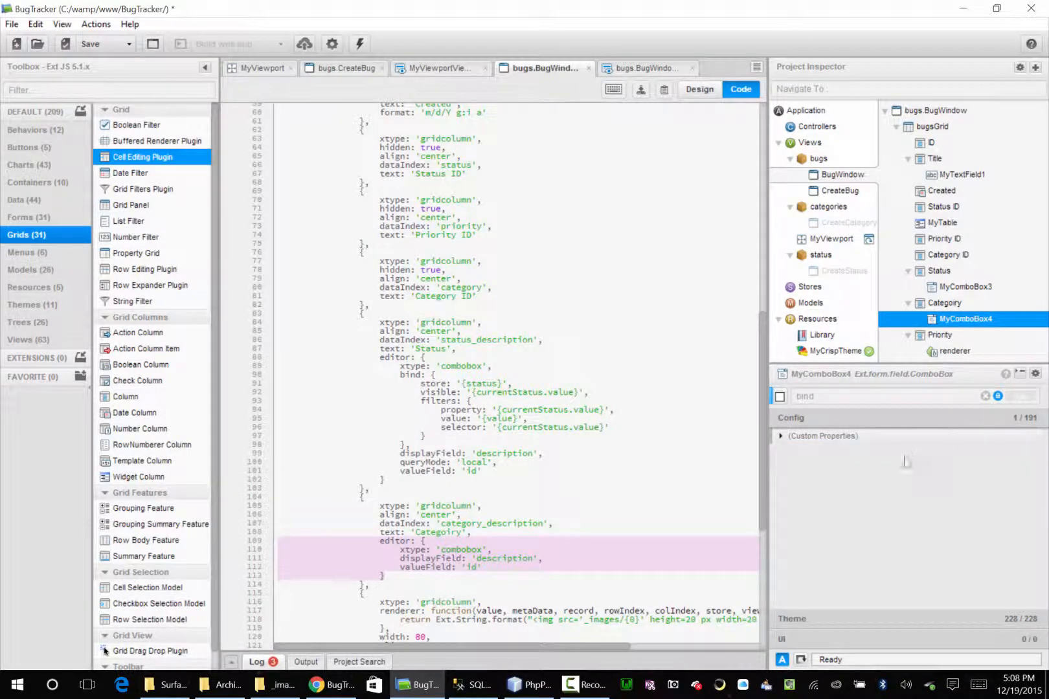
click(780, 436)
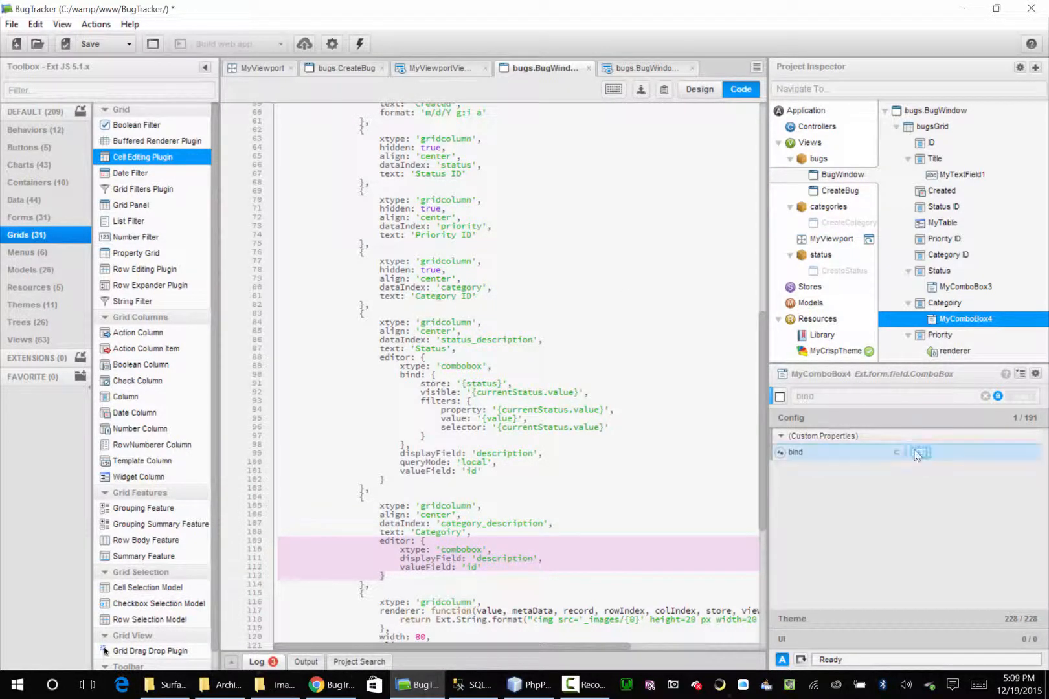
click(922, 452)
text({store:')
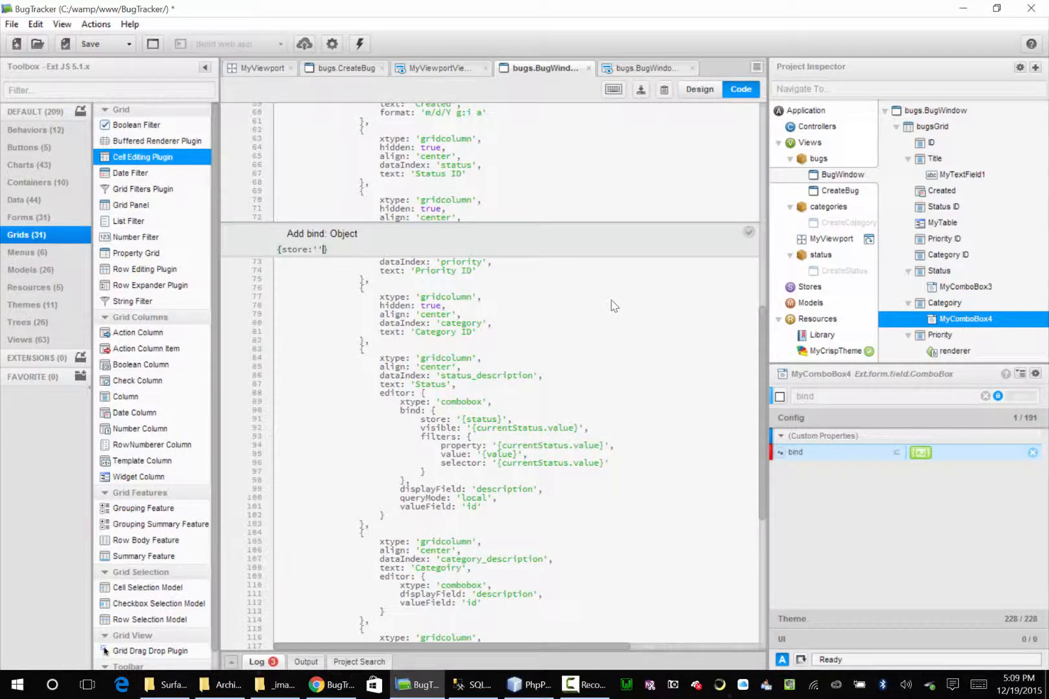
Enter the bind object with store '{categories}' and visible '{currentCategory.value}'.
text({})
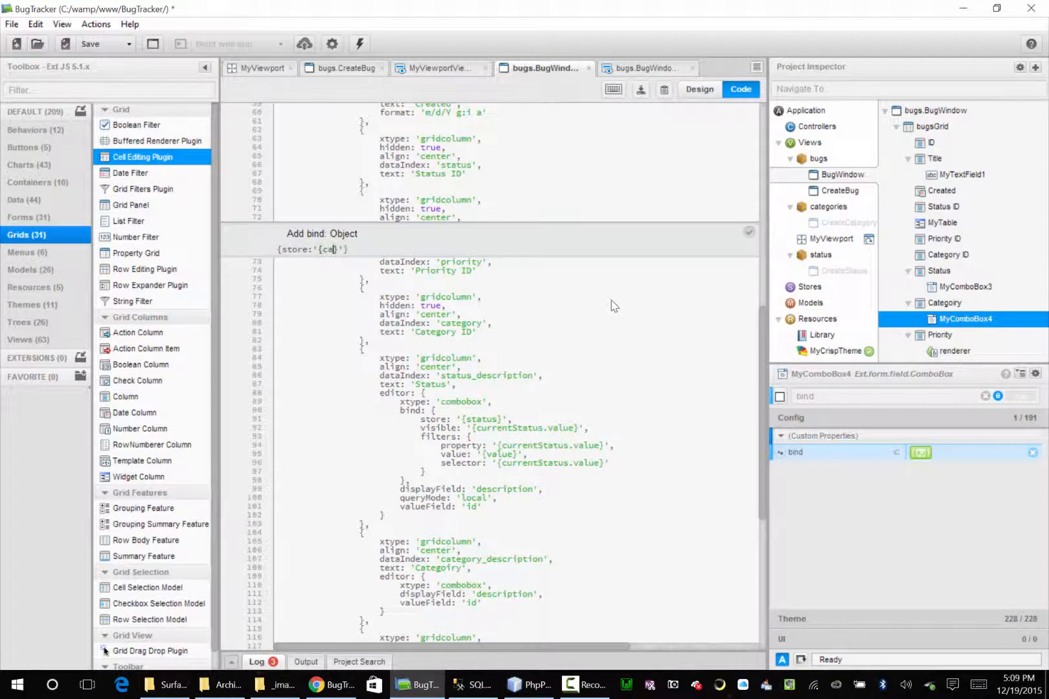
text(category)
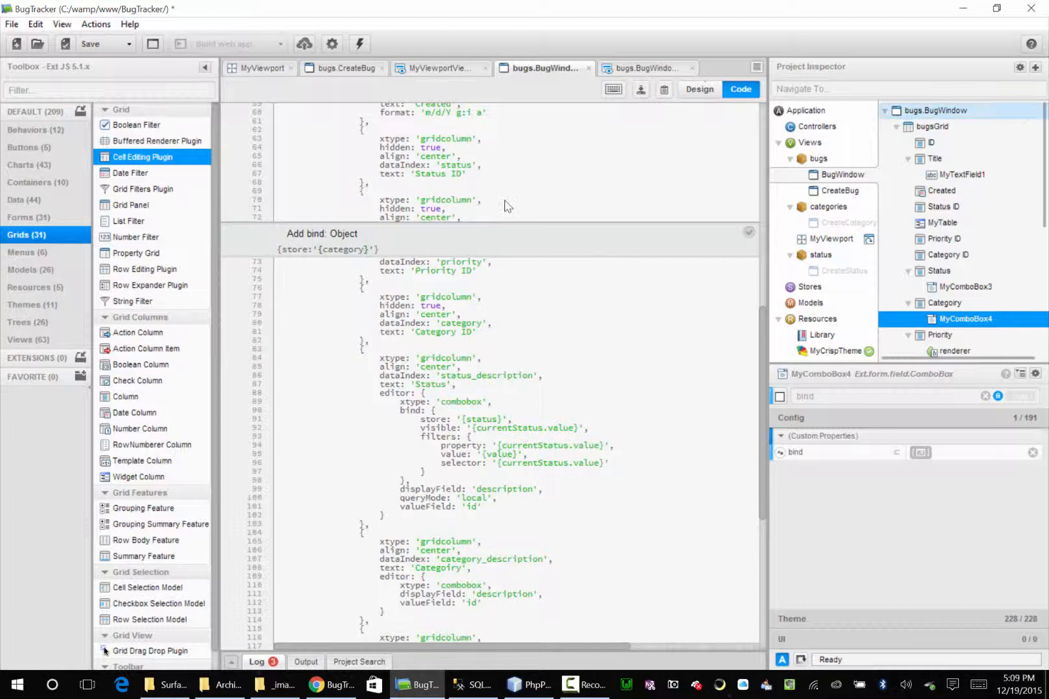
mouse_move(458, 215)
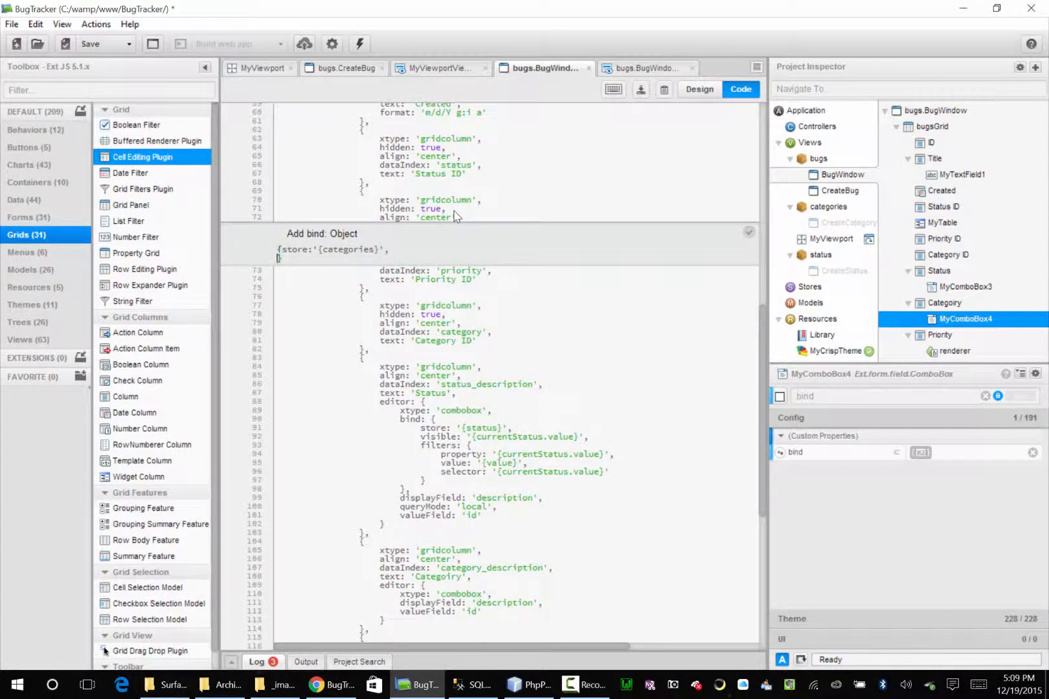
text(visible:'{}'})
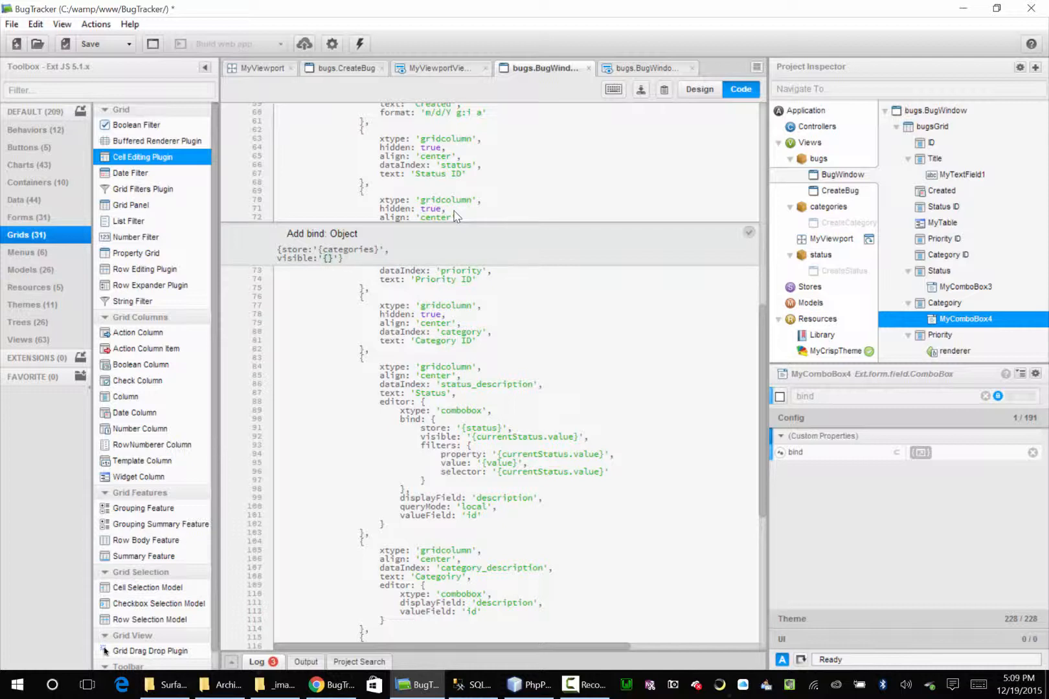
text(currentCategory.value)
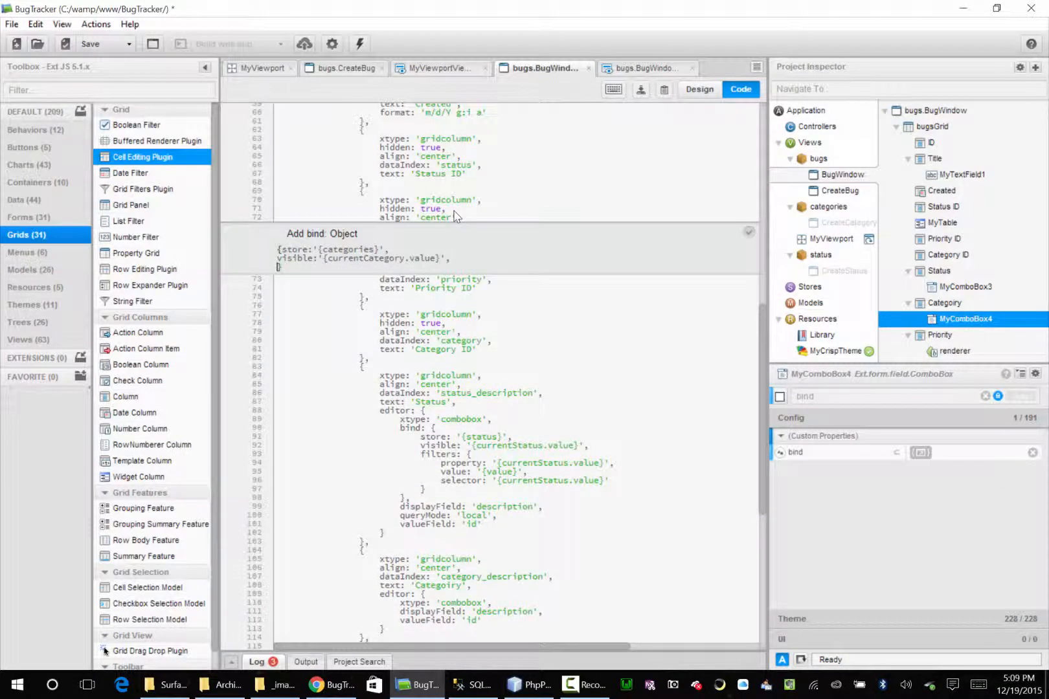
Add filters to the bind with property '{currentCategory.value}' and value '{value}'.
text(fi)
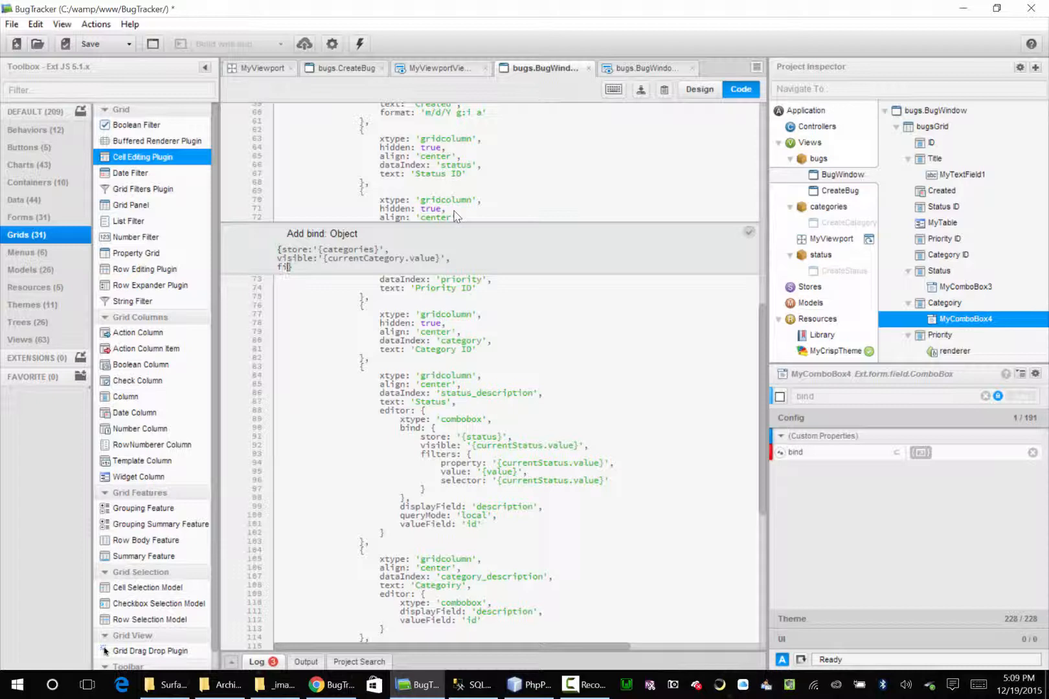
text(lters:)
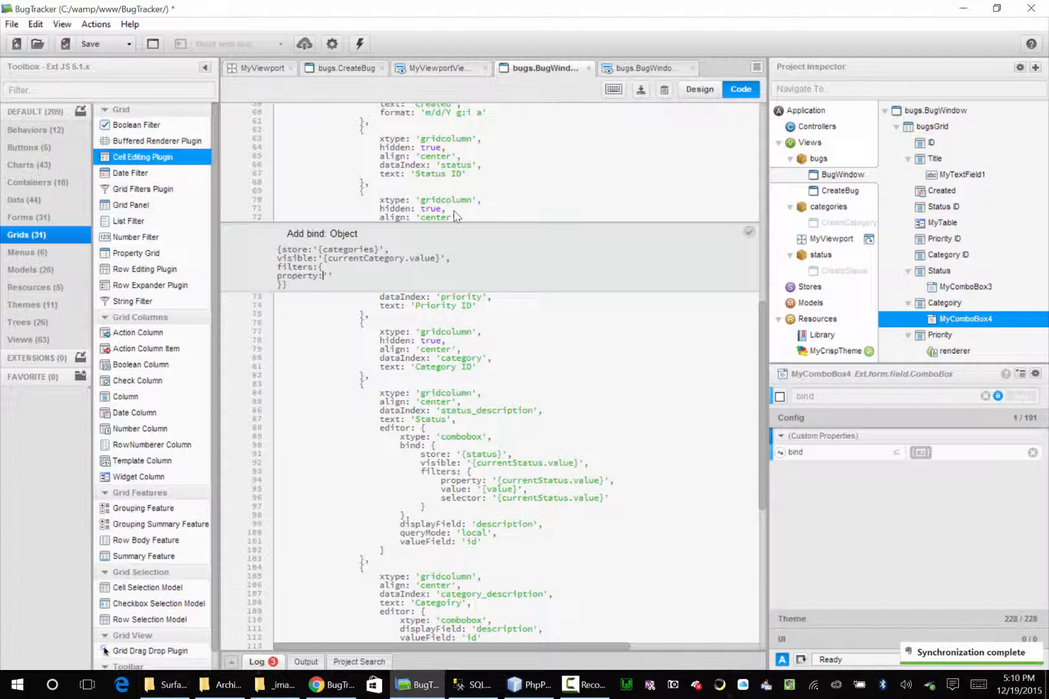
text({})
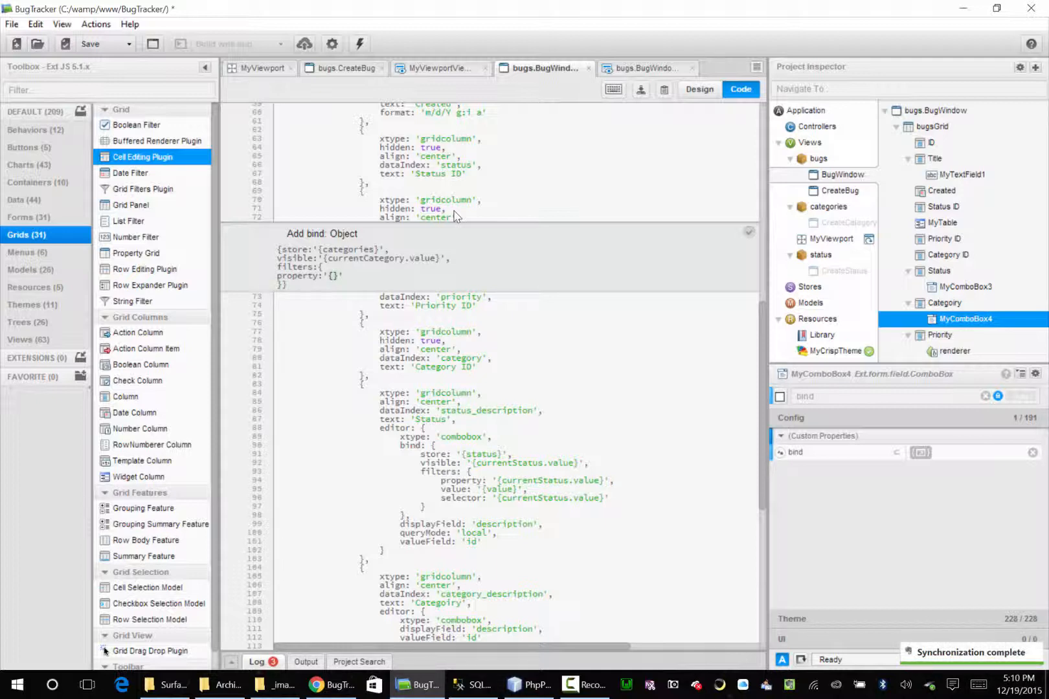
text(currentCategory)
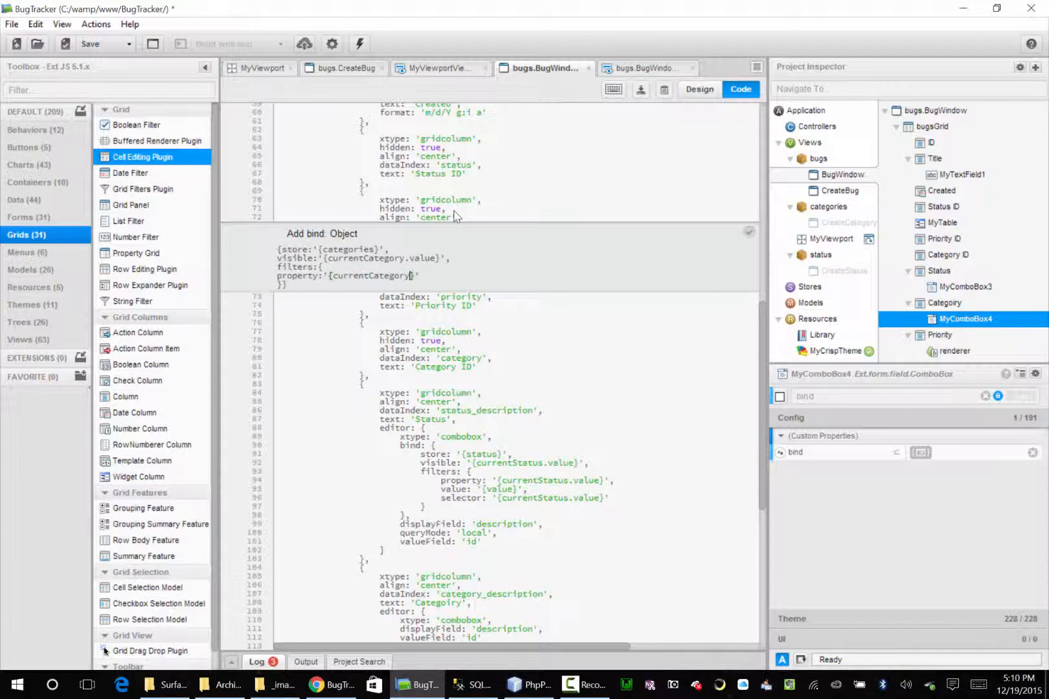
text(.value)
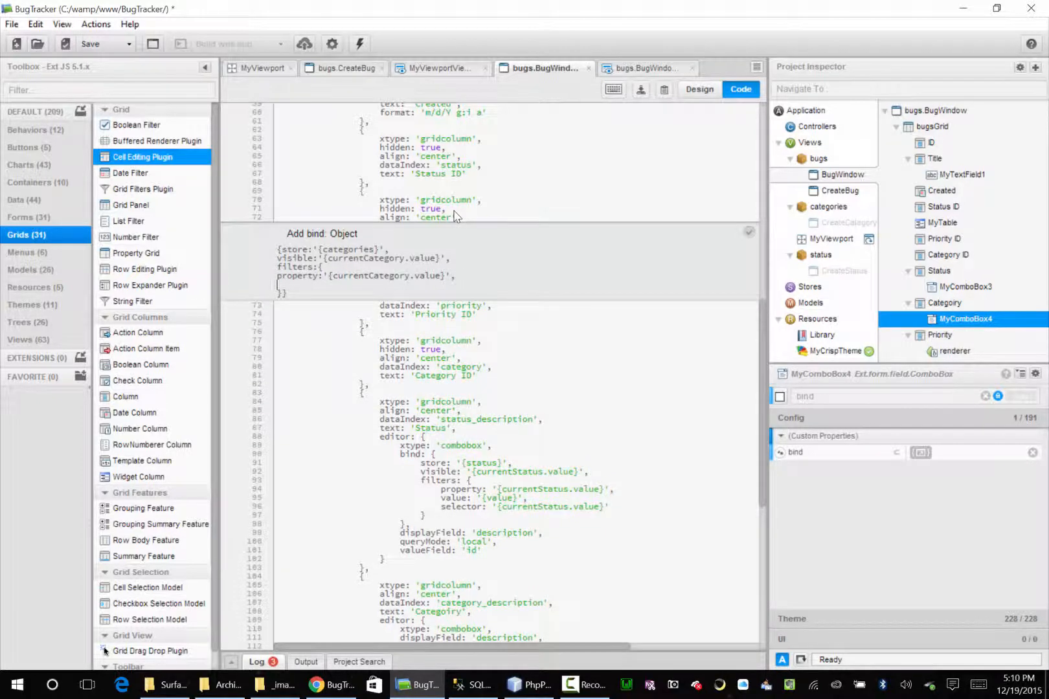
text(value)
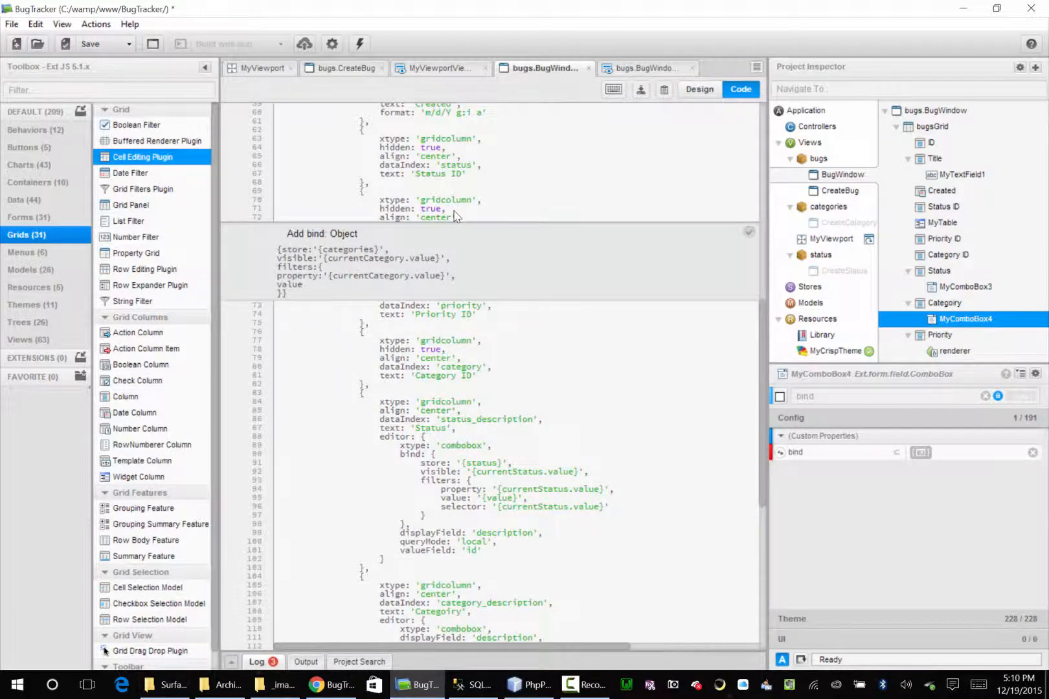
click(311, 283)
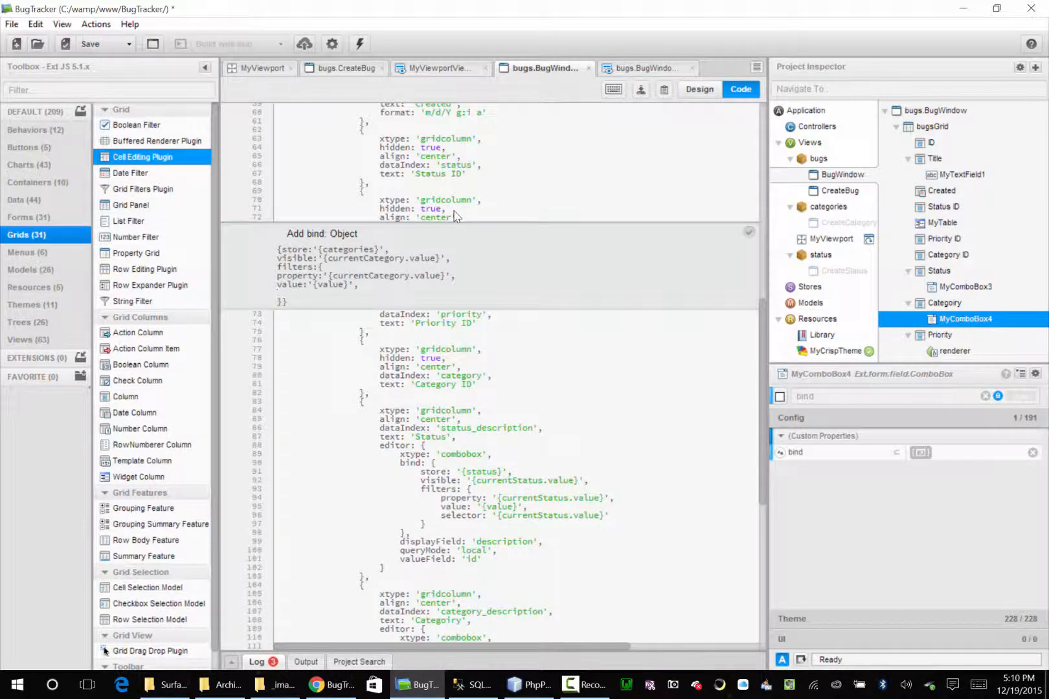
Complete the filter with selector '{currentCategory.value}' and finish the edit on the Category column.
text(selec)
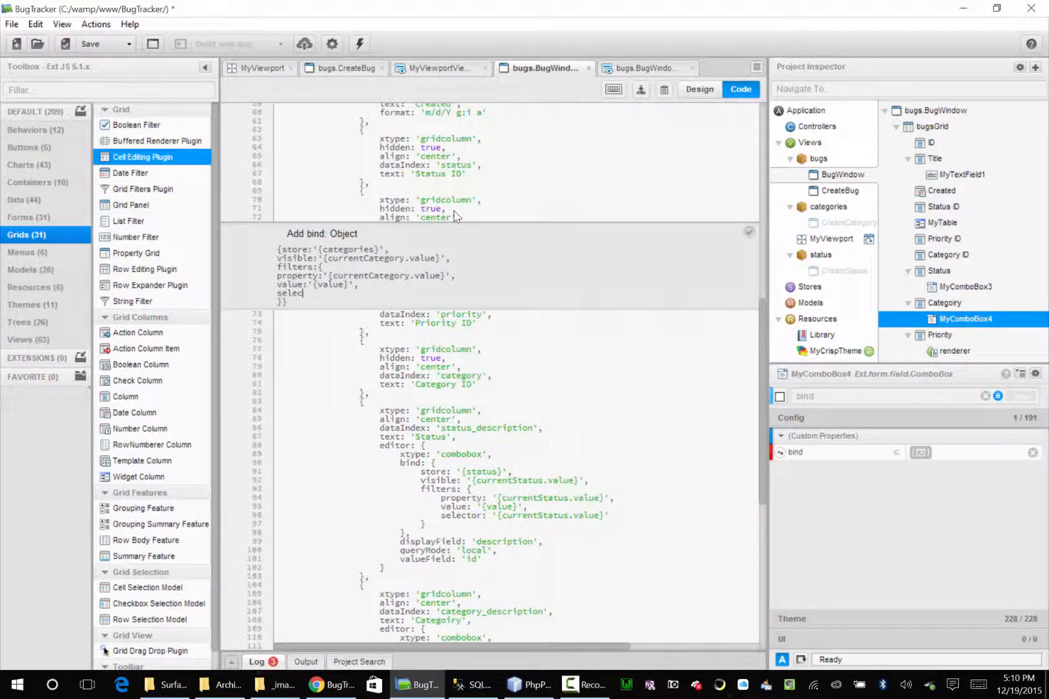
text(tor:'{)
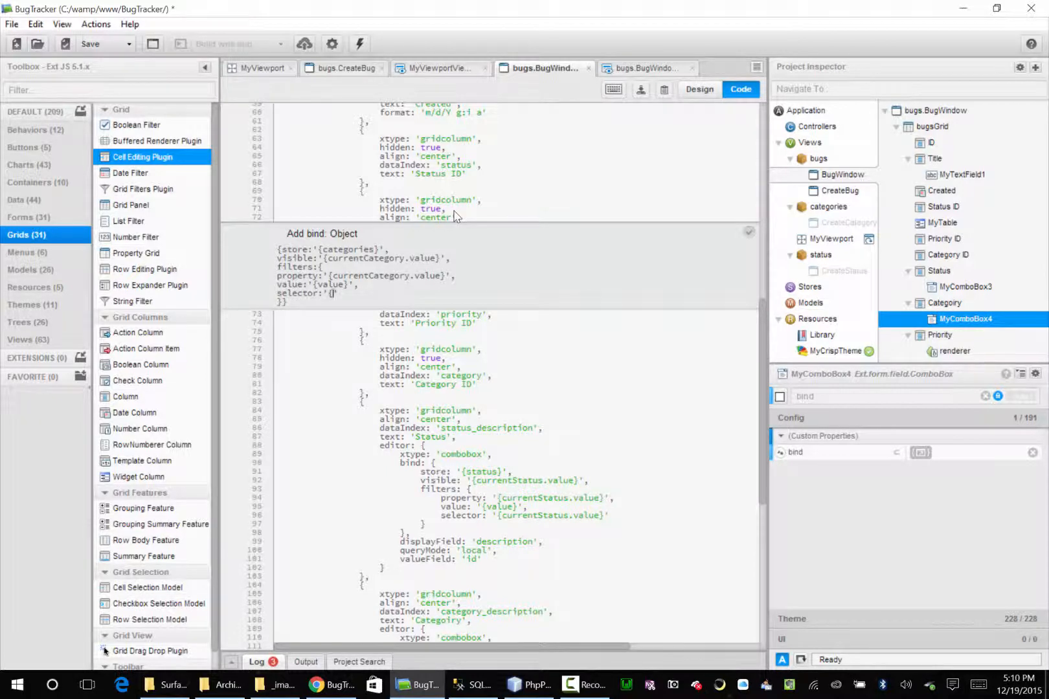
text(currentCategory.value}')
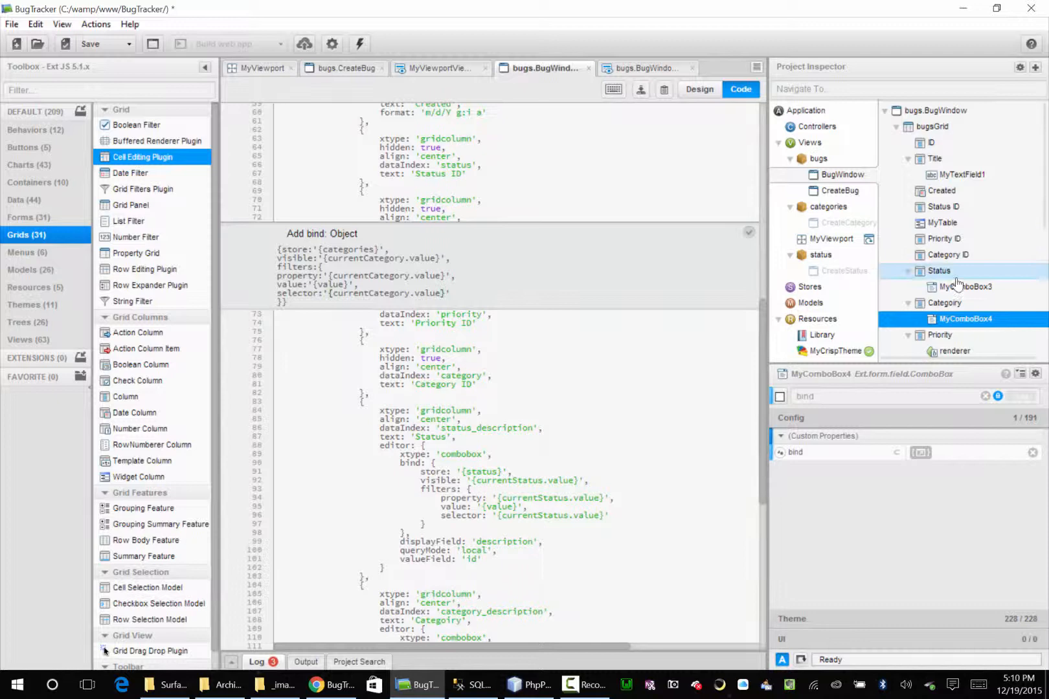
click(946, 303)
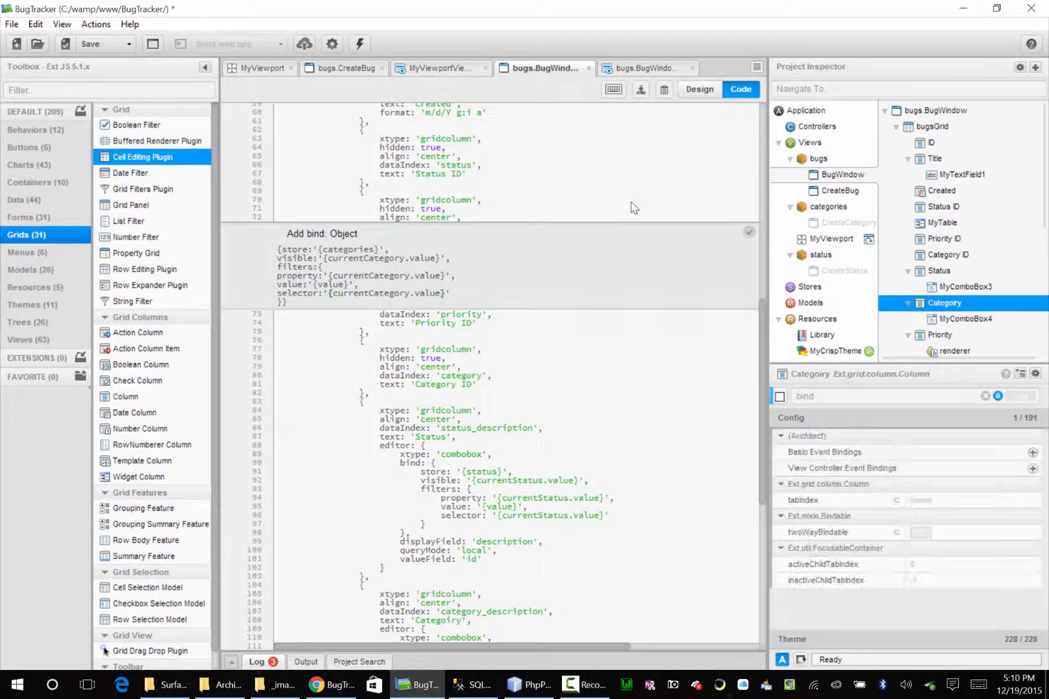
Select bugs.BugWindowViewModel in the Project Inspector to show its code.
scroll(down, 3)
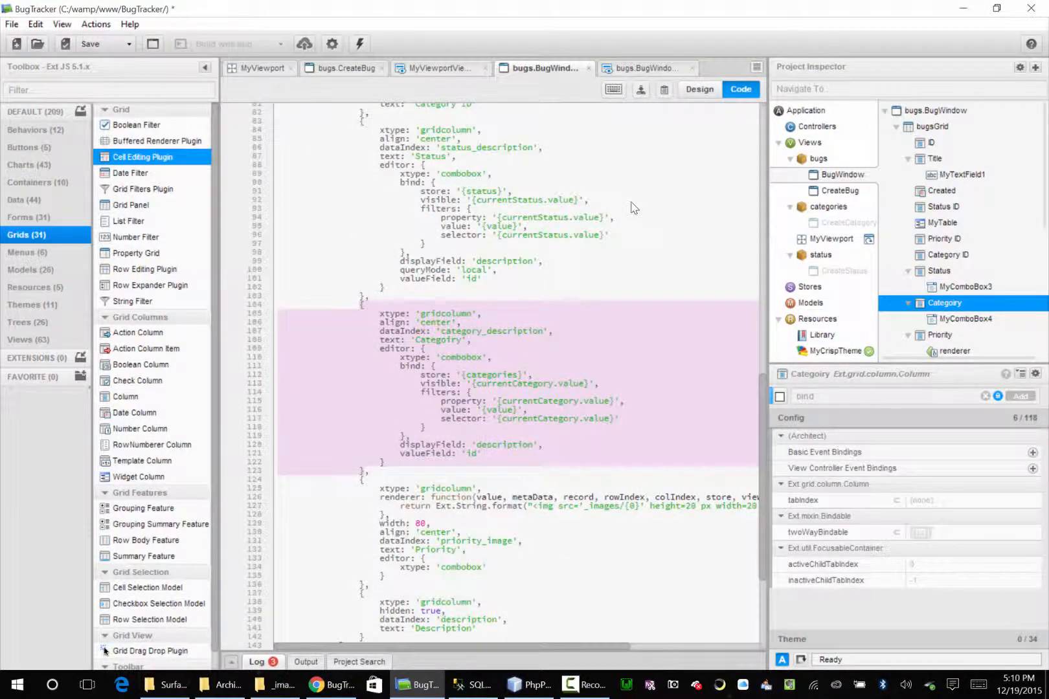
mouse_move(862, 287)
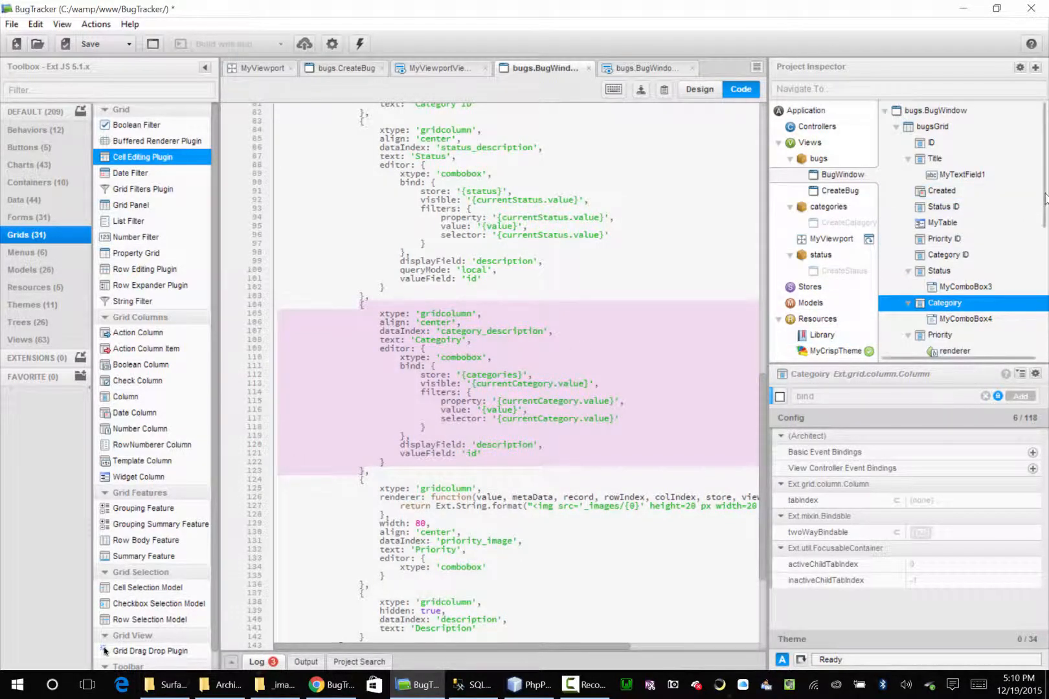
scroll(down, 3)
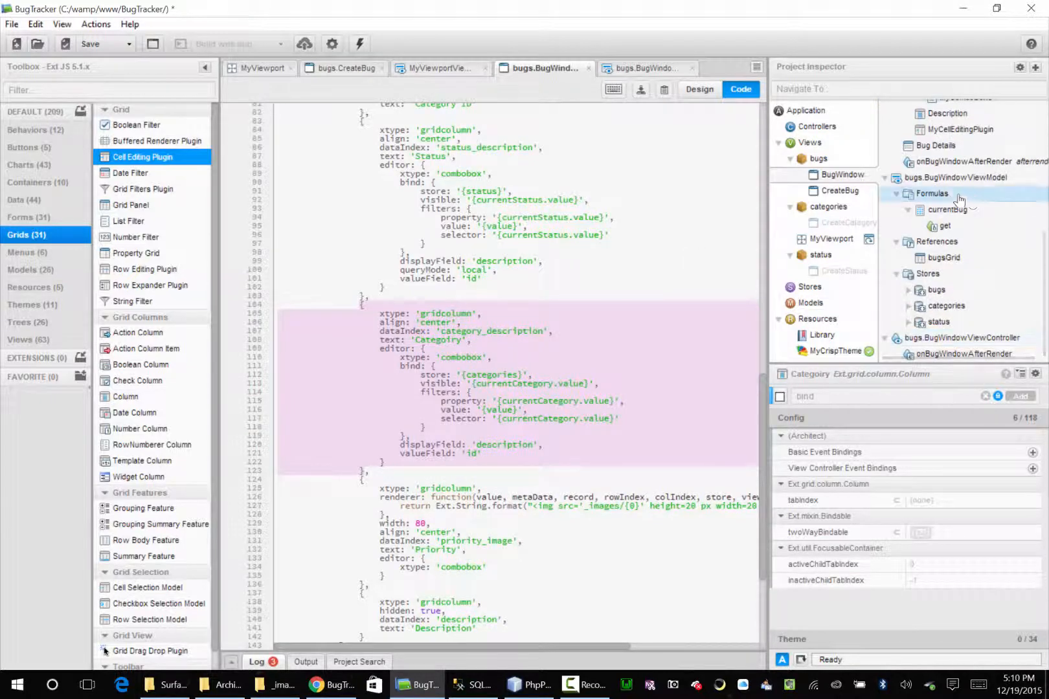
click(955, 177)
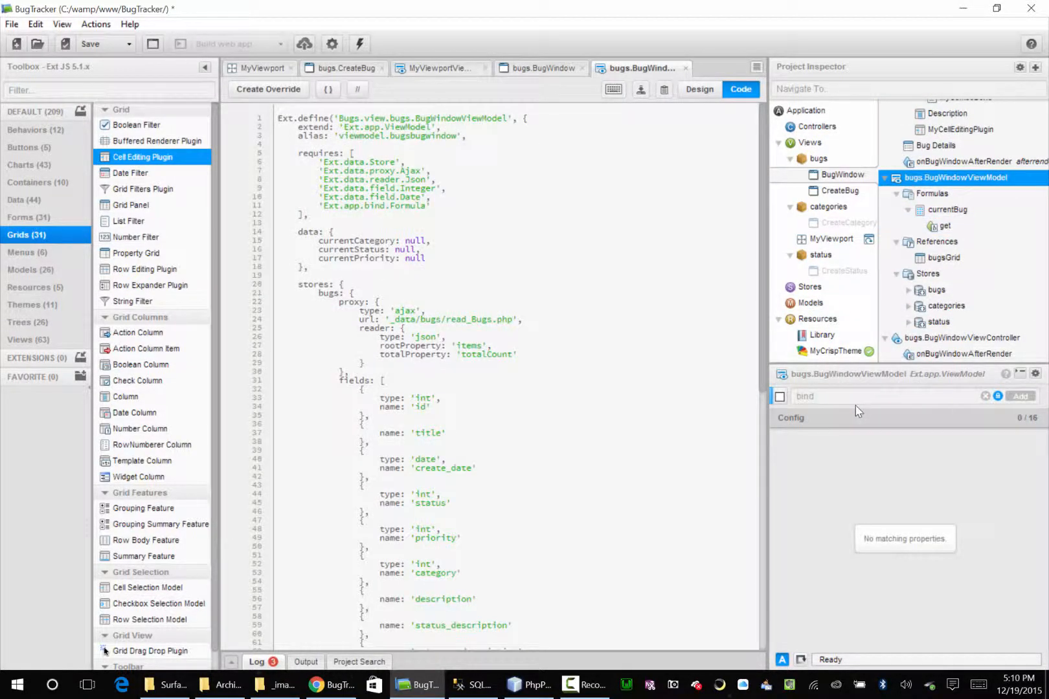
Review the view model's 'data' object entries, then switch to the running BugTracker app in Chrome.
text(data)
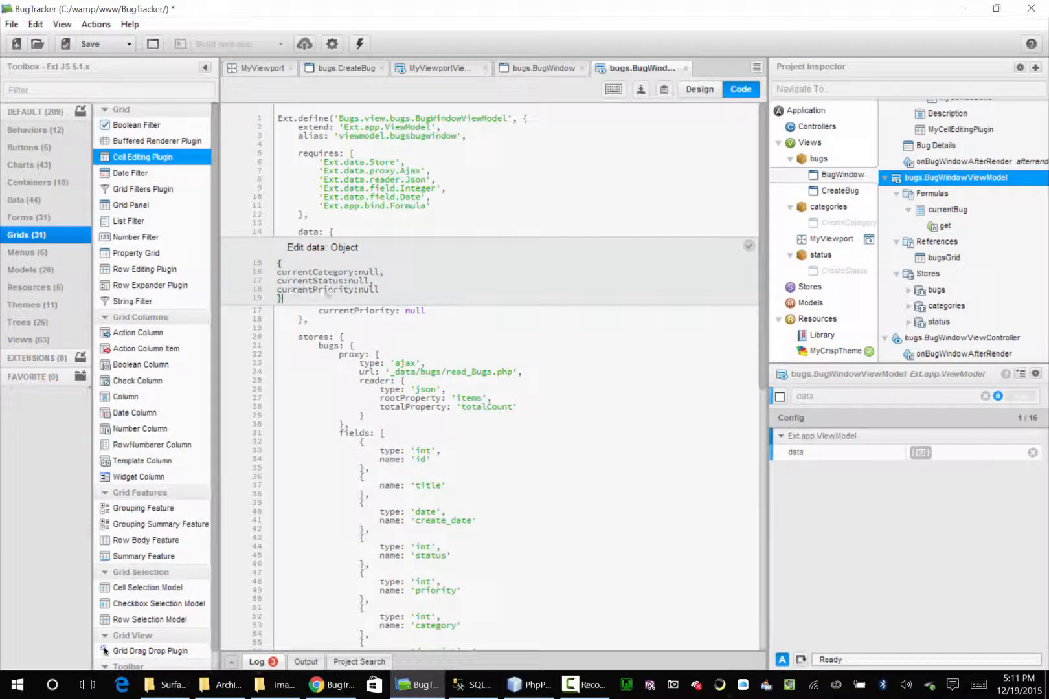
mouse_move(395, 303)
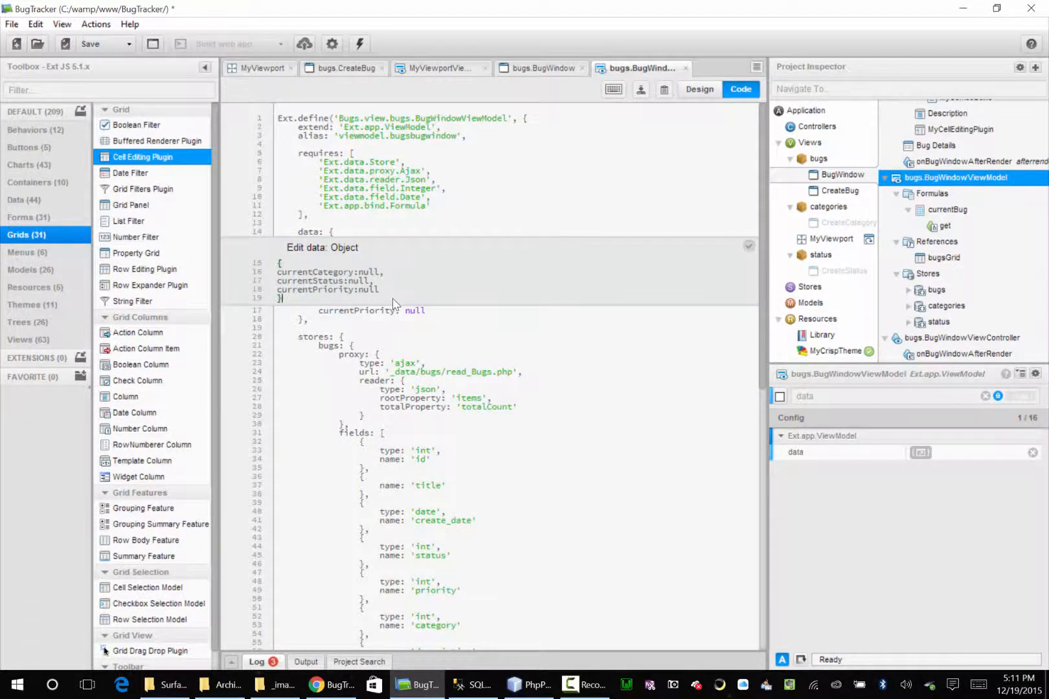
click(830, 238)
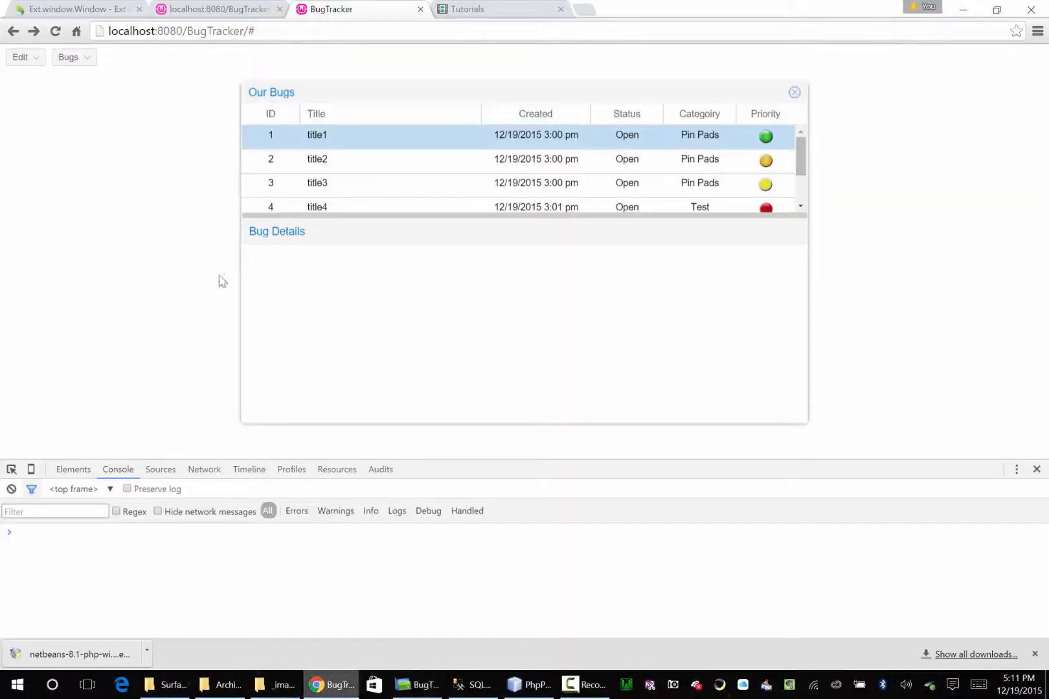
Reload BugTracker, open the Bugs grid and drop down row 1's Status editor showing Closed, Open, Testing.
click(626, 134)
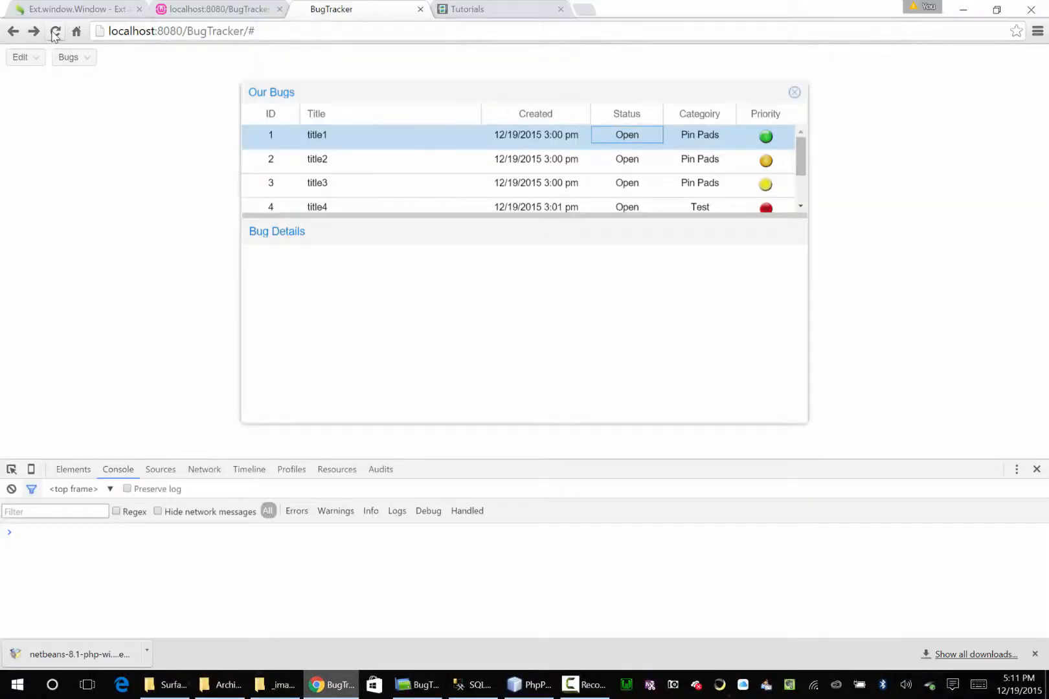
click(55, 31)
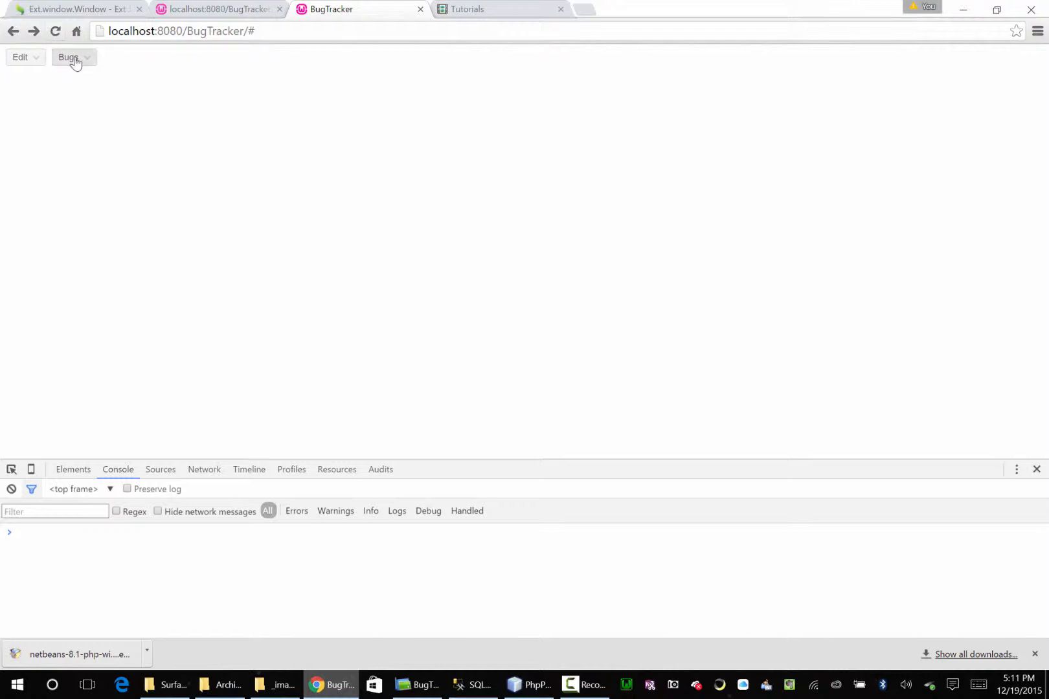
click(69, 57)
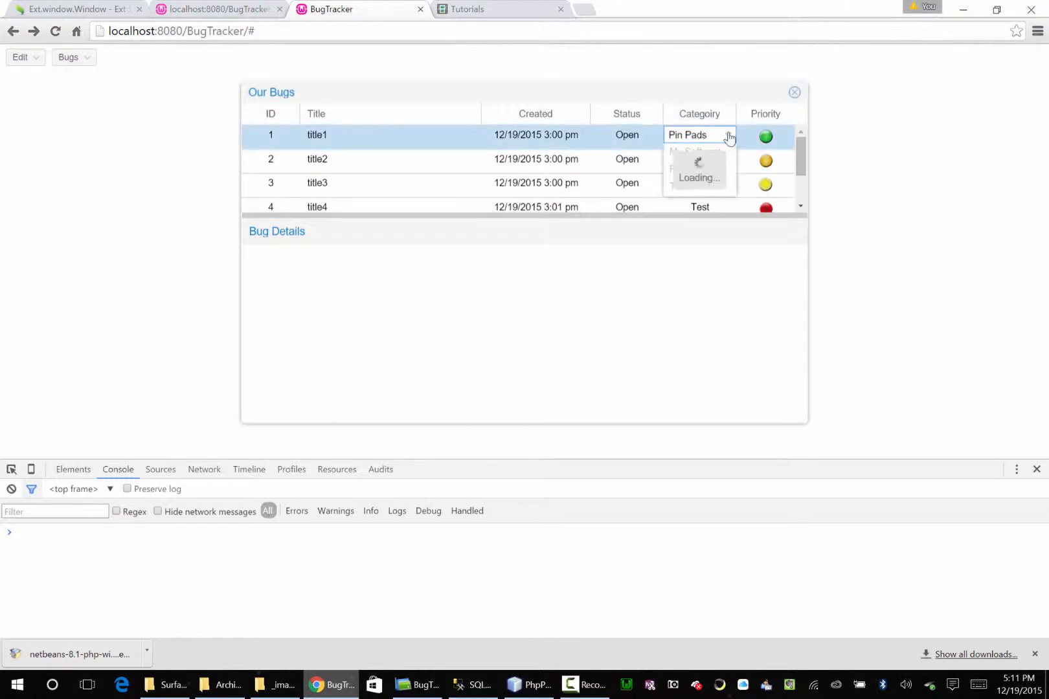
click(625, 135)
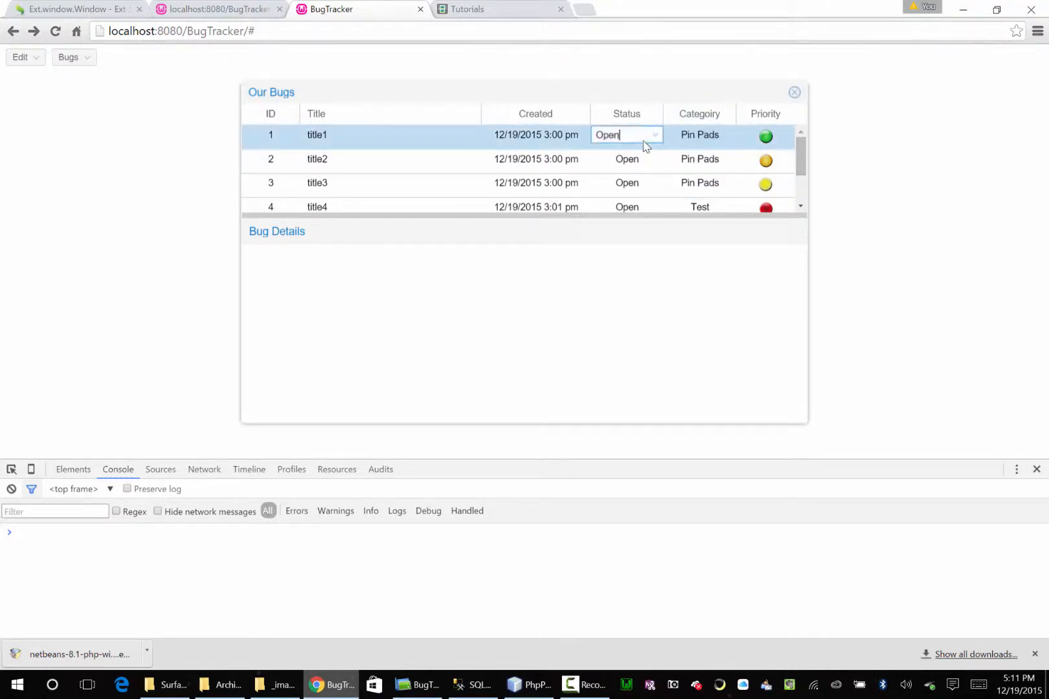
click(653, 135)
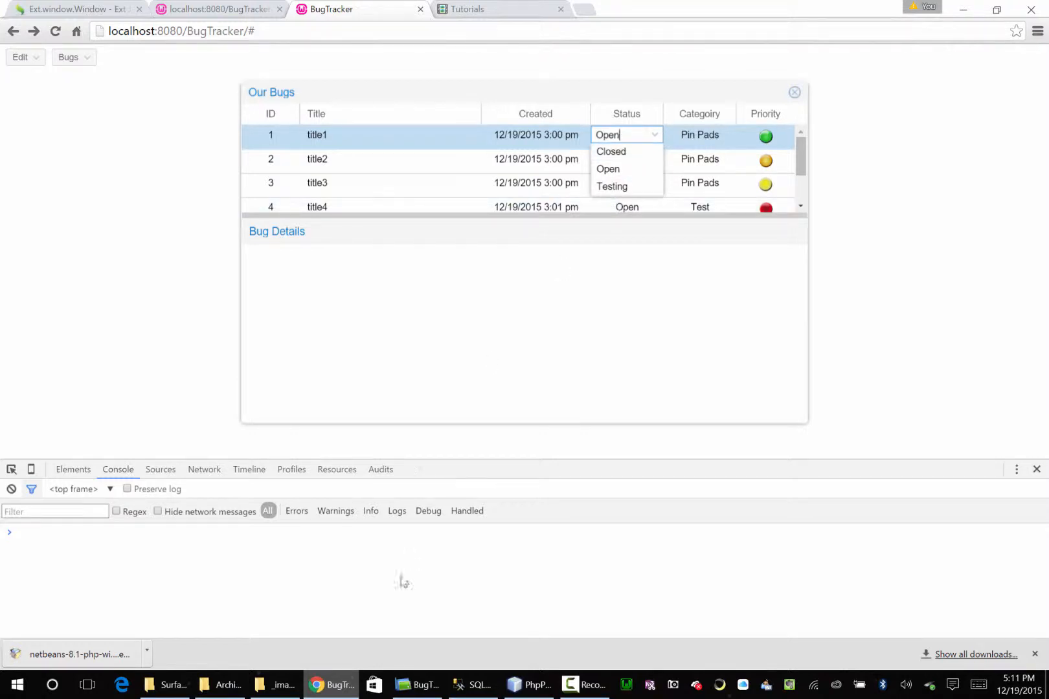
click(417, 691)
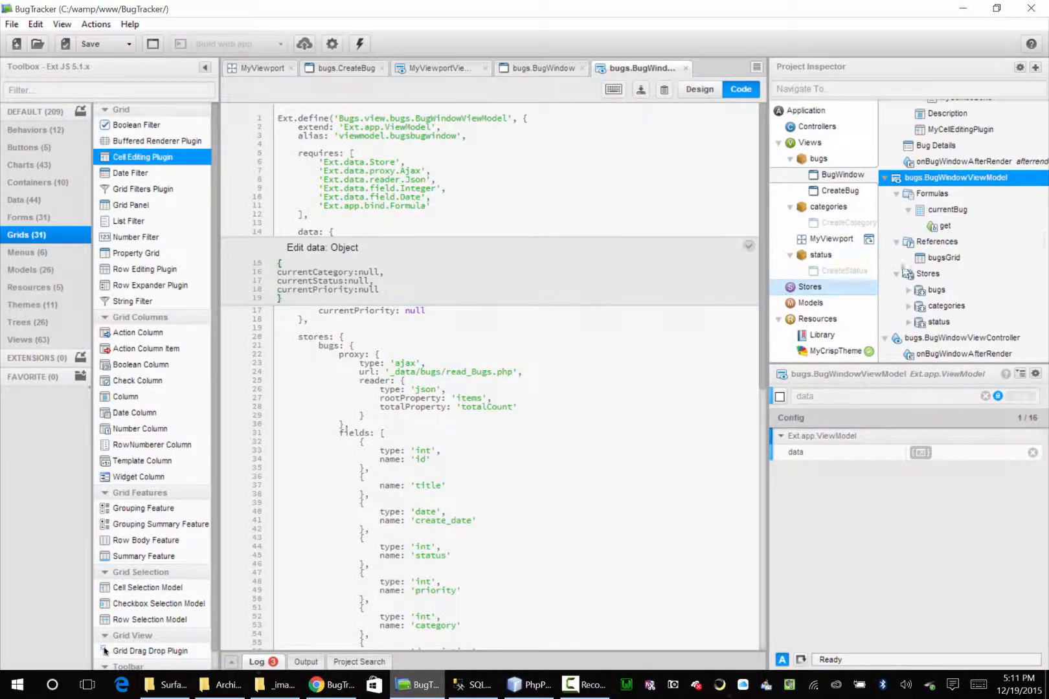
Check MyComboBox5's 'store' config under Priority, then select the CreateBugViewModel status store.
click(808, 287)
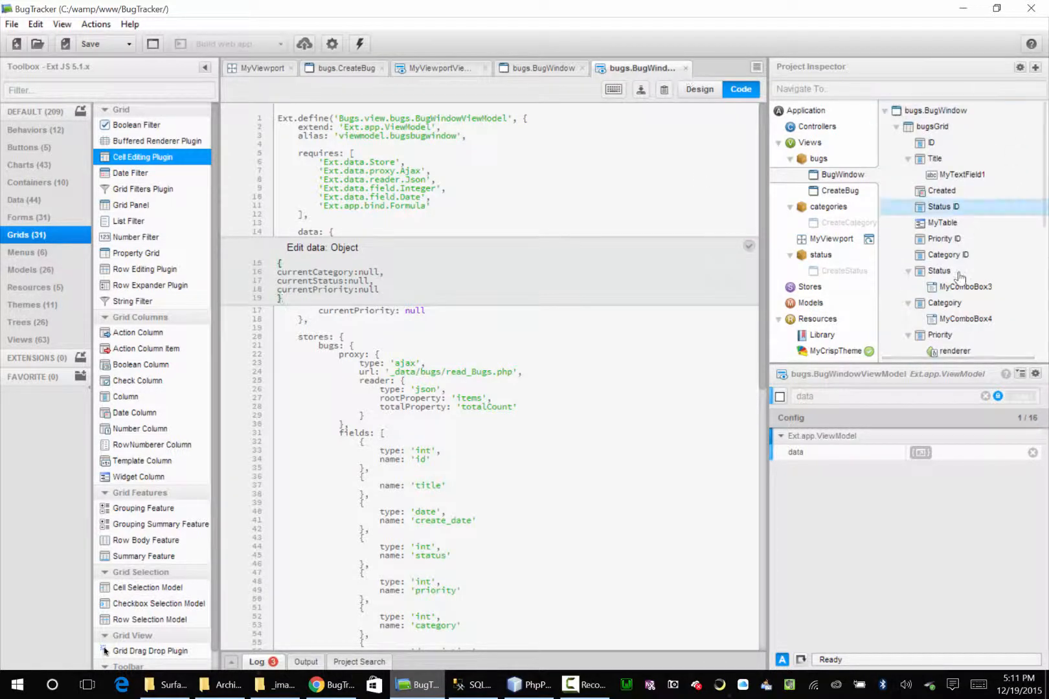
click(965, 286)
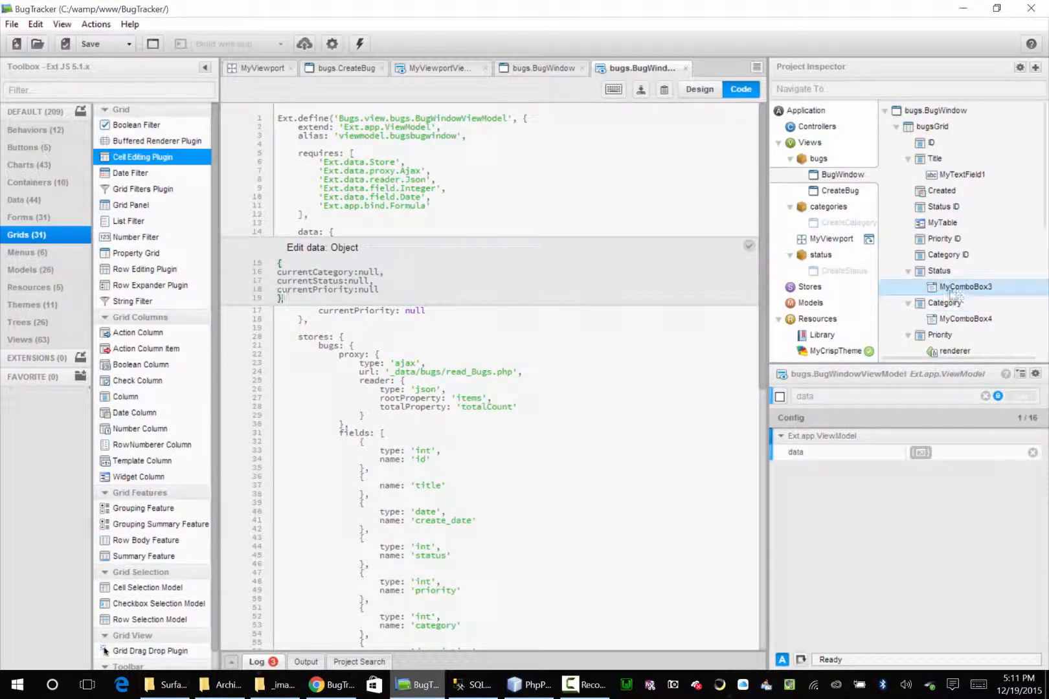
click(943, 207)
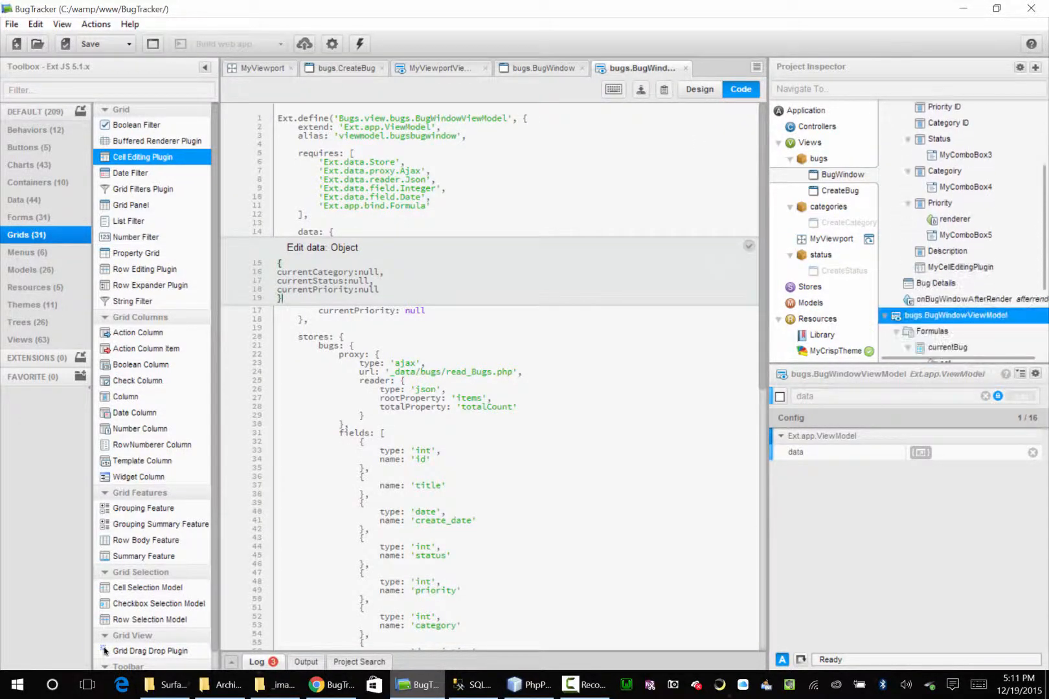
click(965, 235)
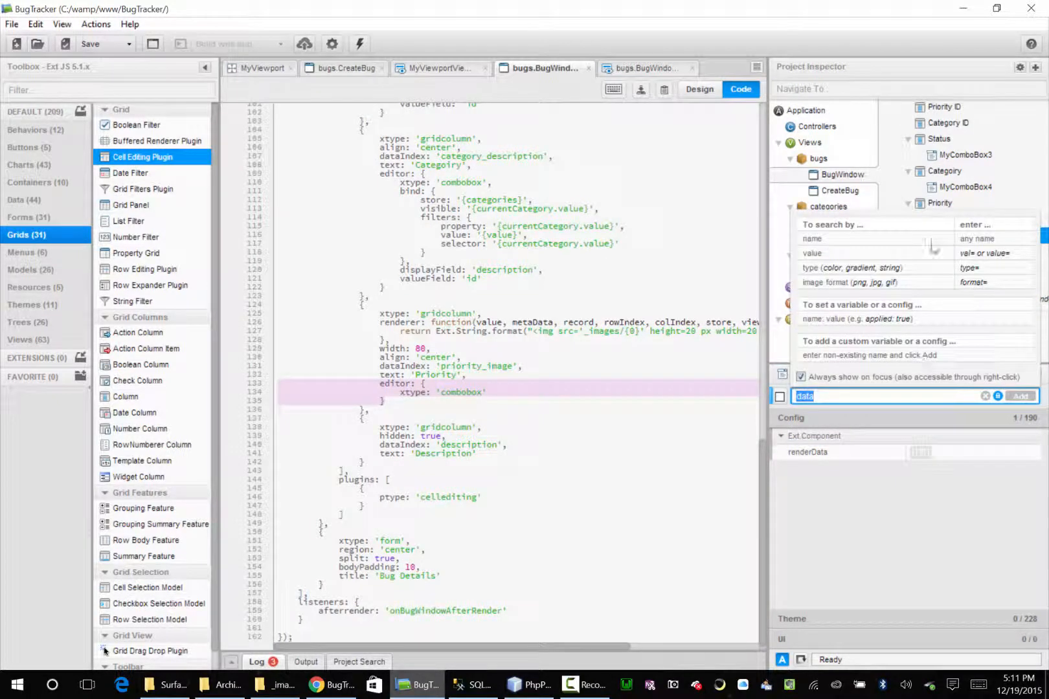
text(store)
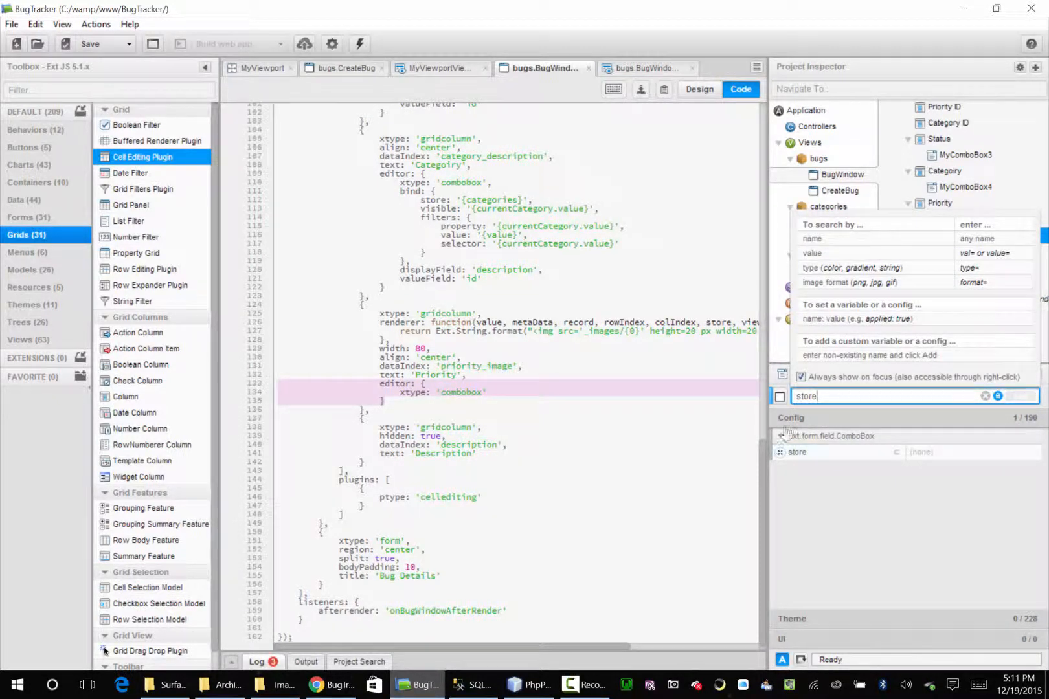
click(939, 203)
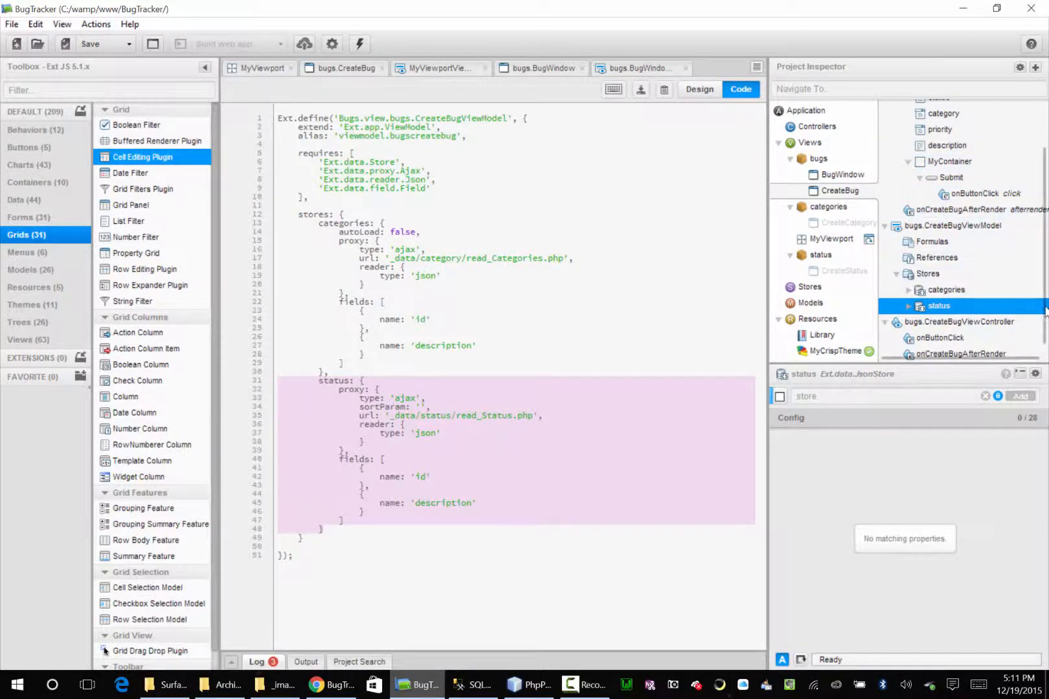
View the CreateBug priority field's store array (Low, Medium, High, Red Hot) and return to MyComboBox5.
scroll(up, 3)
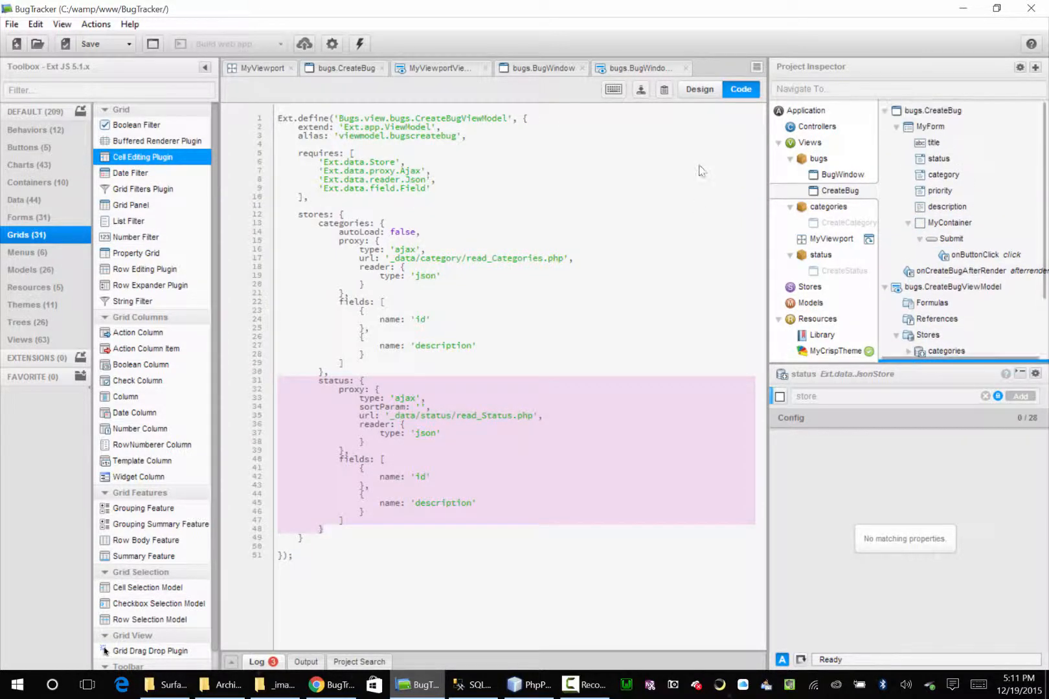
click(698, 90)
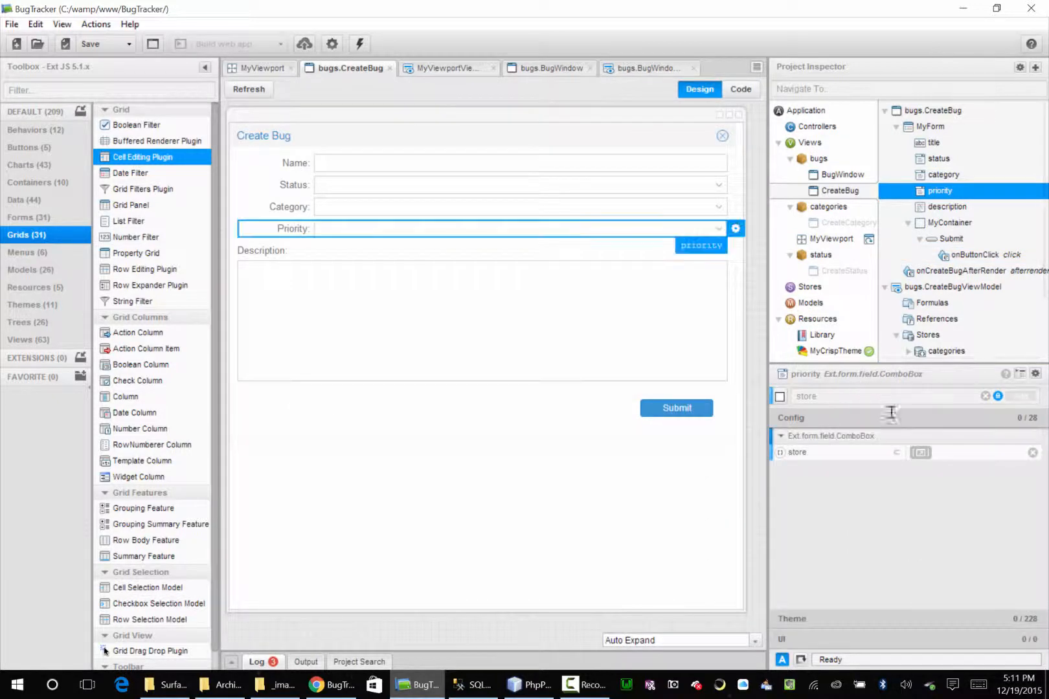
click(740, 90)
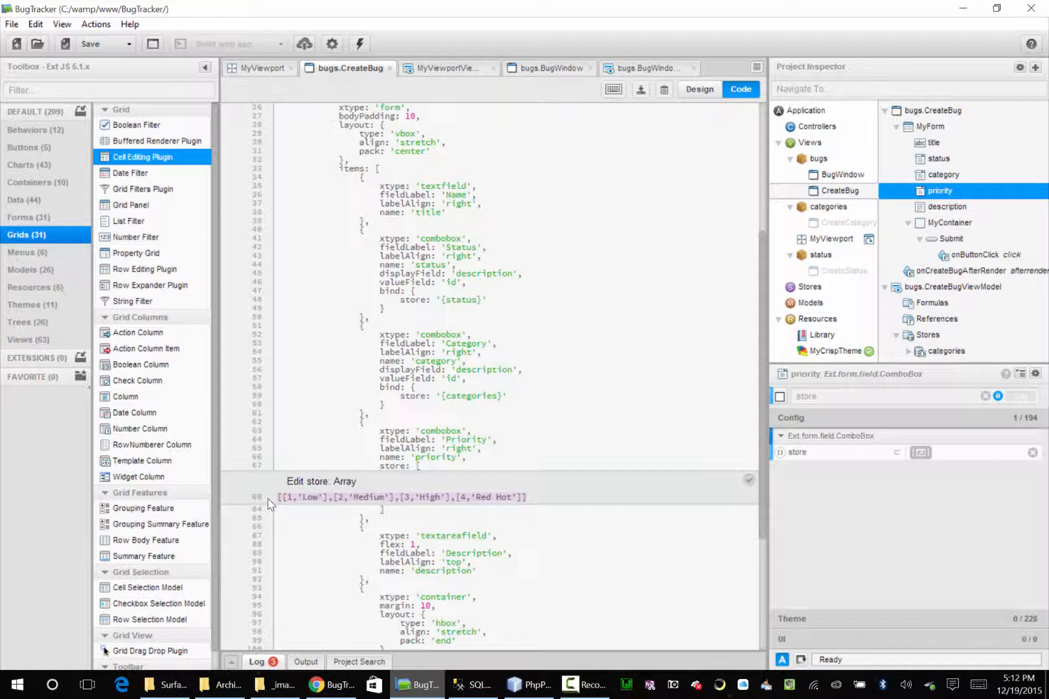
mouse_move(230, 505)
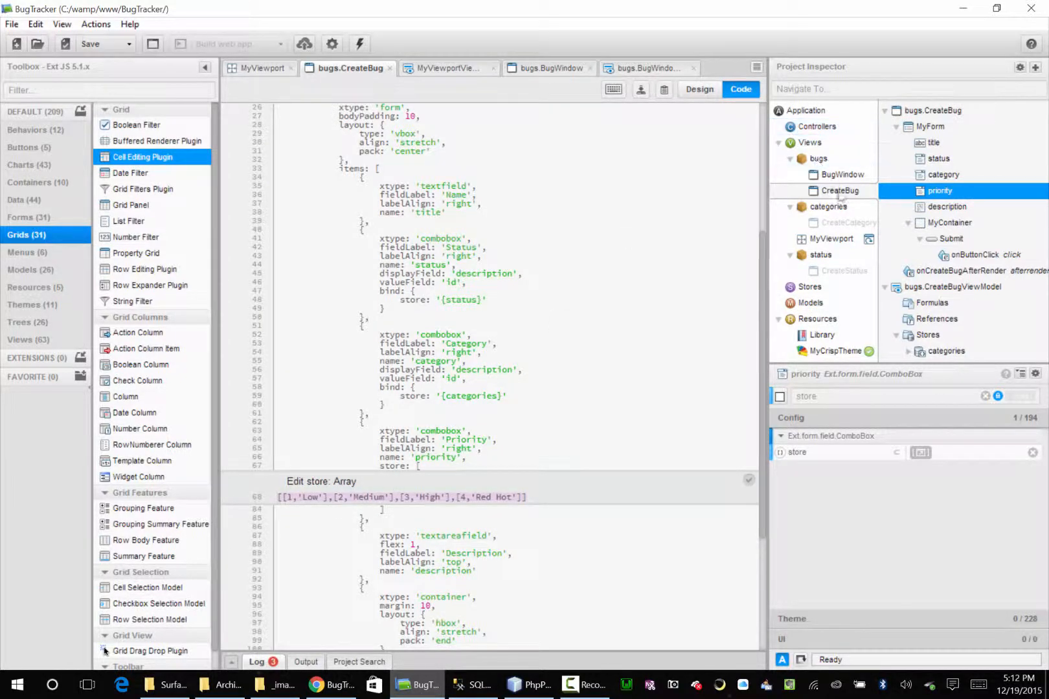
click(544, 68)
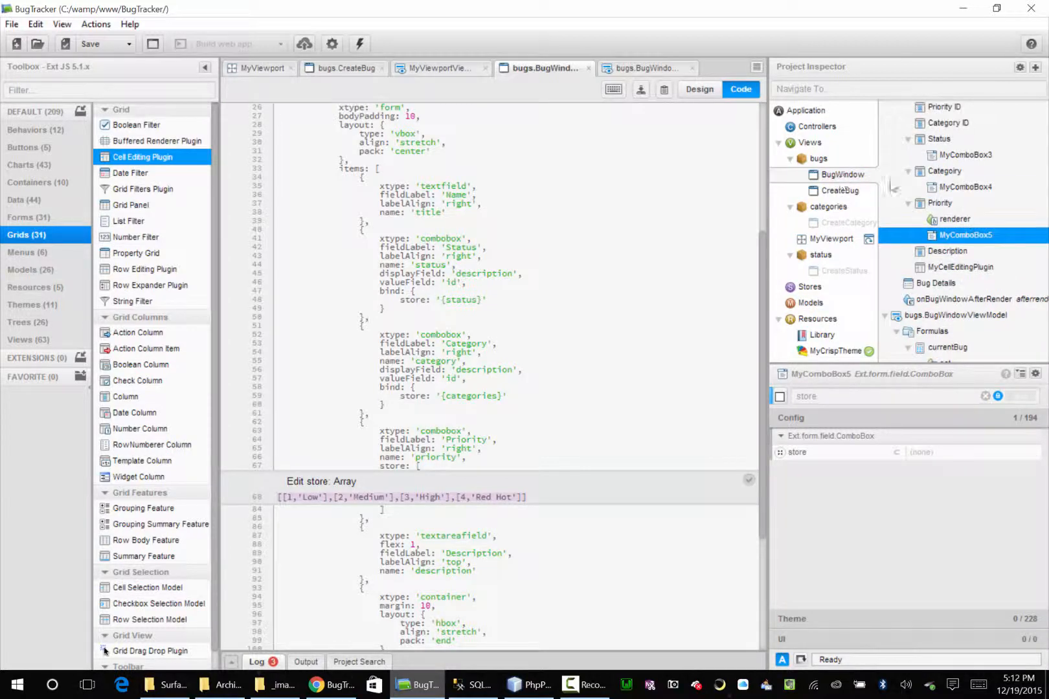
Give MyComboBox5 the store [[1,'Low'],[2,'Medium'],[3,'High'],[4,'Red Hot']] and filter configs for 'bind'.
scroll(down, 3)
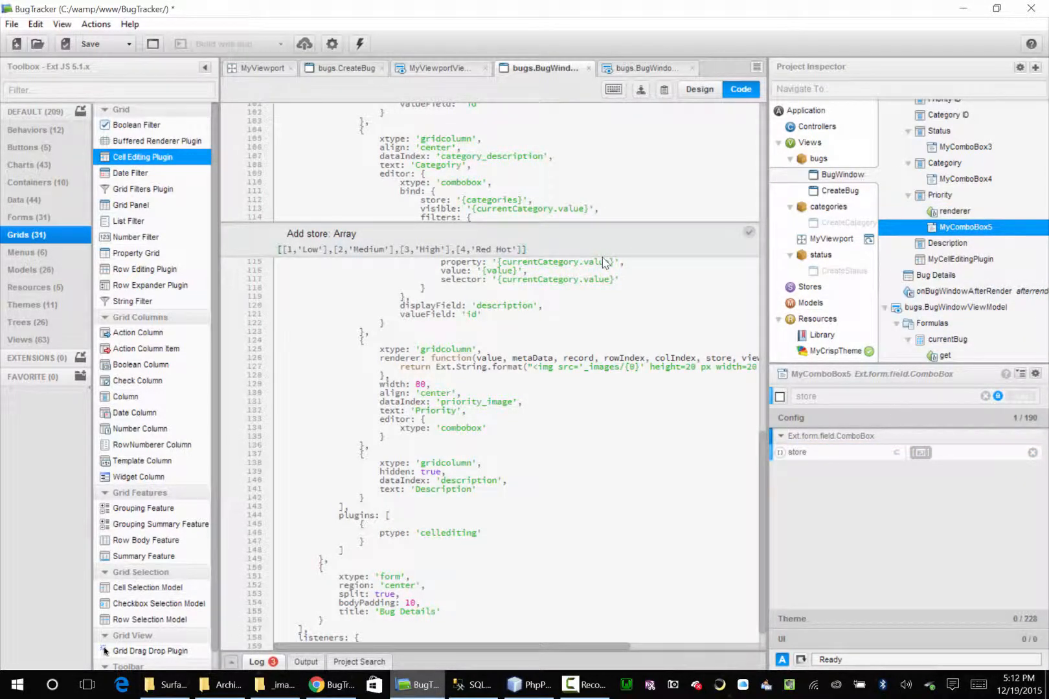
click(890, 396)
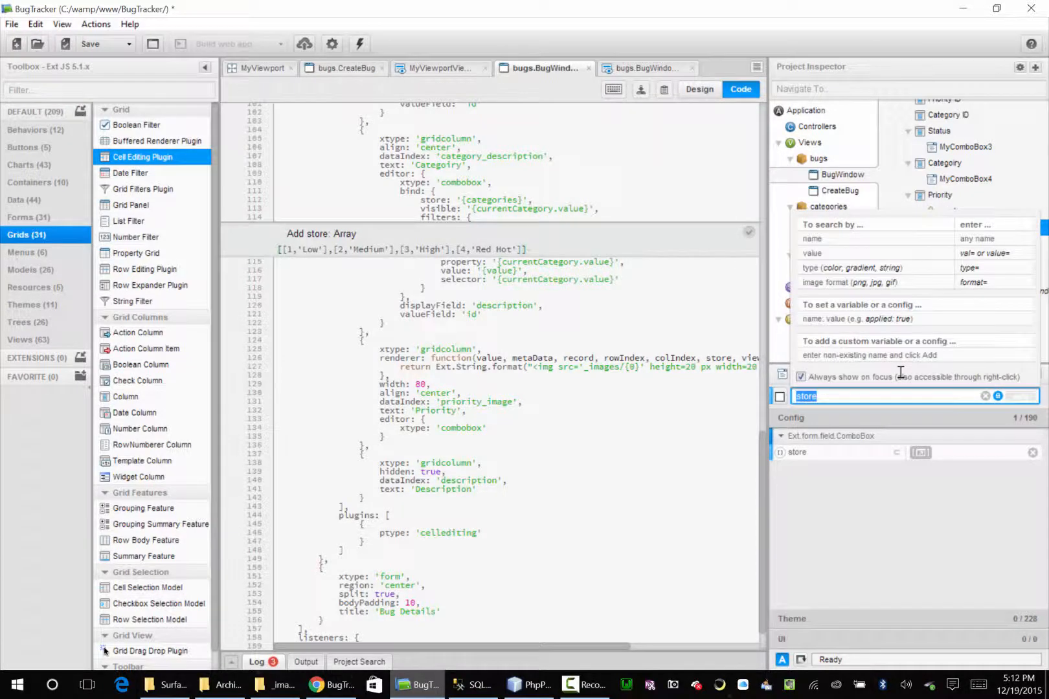
text(bind)
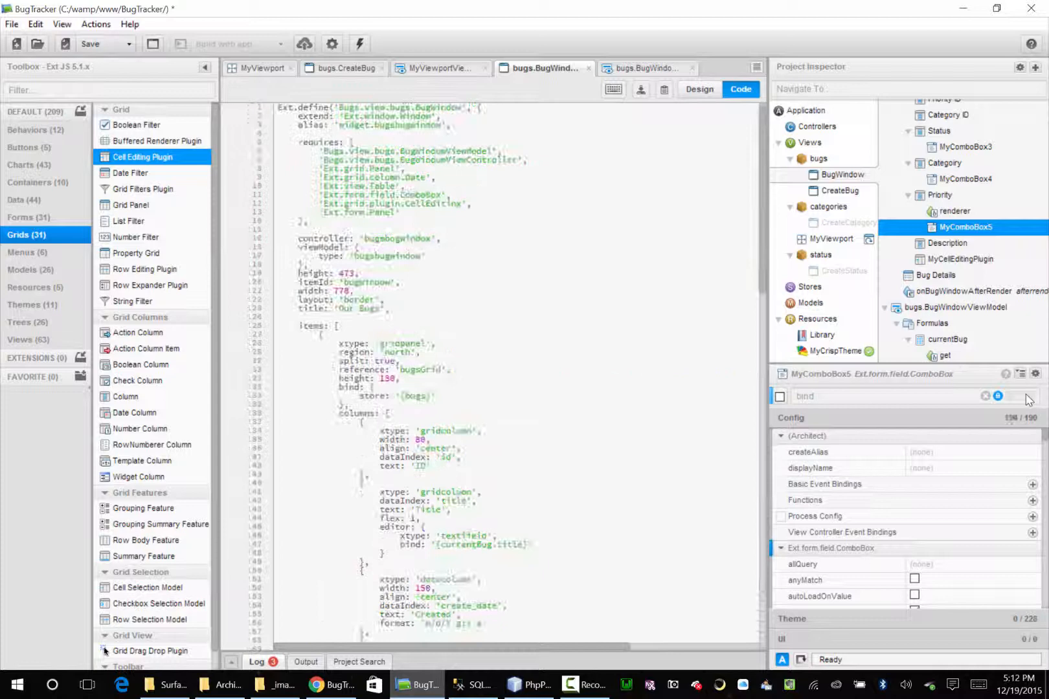
scroll(down, 3)
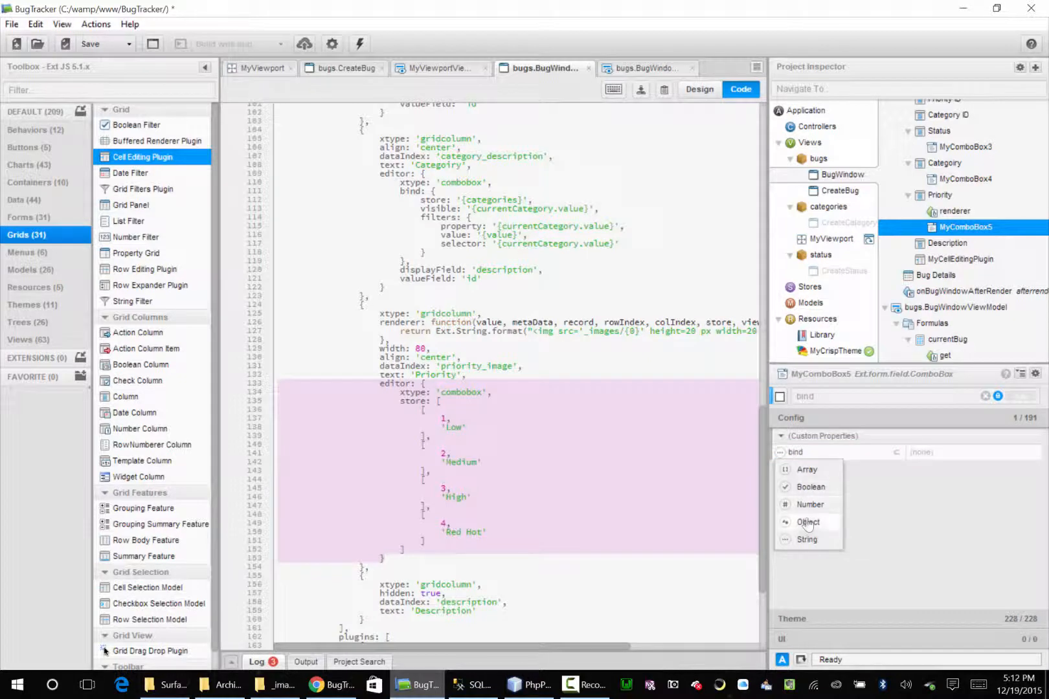
Edit MyComboBox5's bind object, adding visible tied to currentPriority.
click(808, 522)
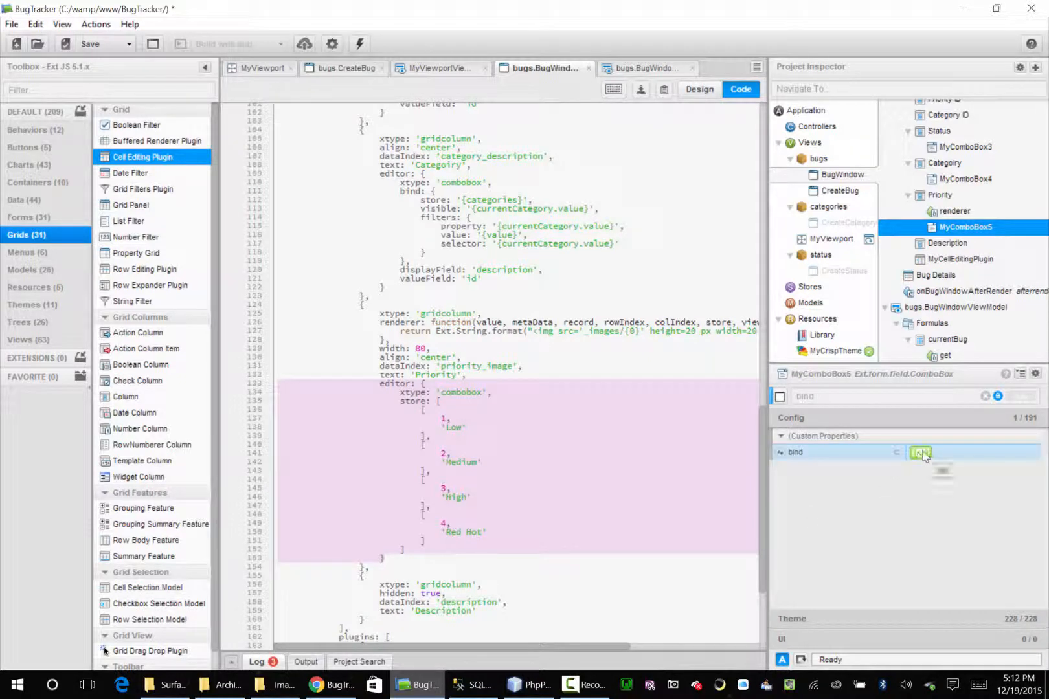
click(921, 453)
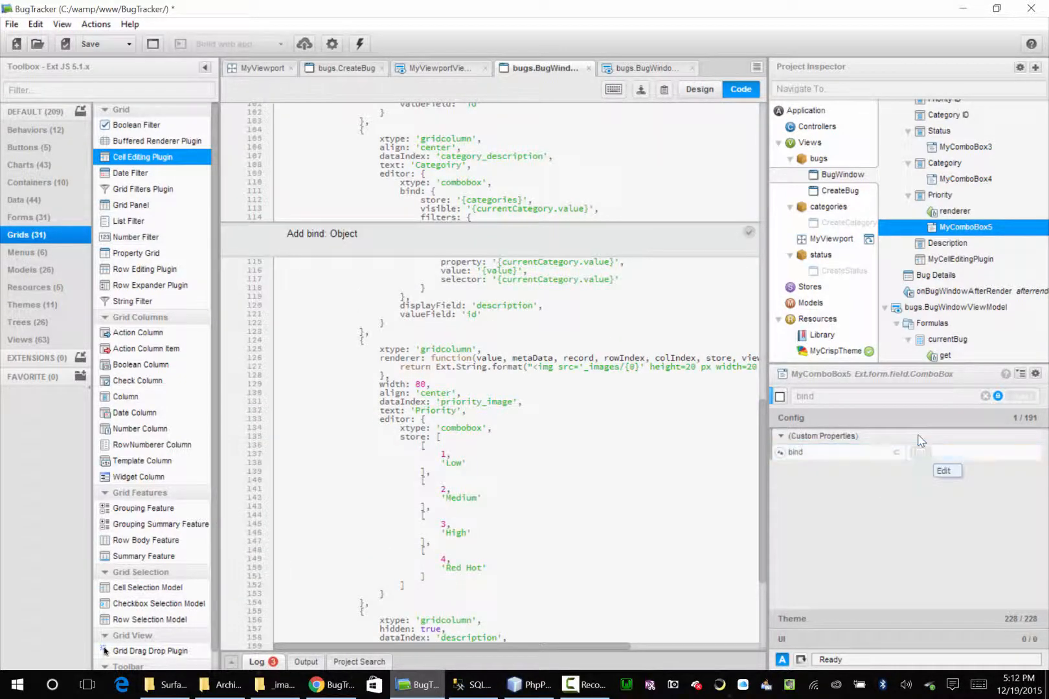
click(945, 470)
text({visible:'{c)
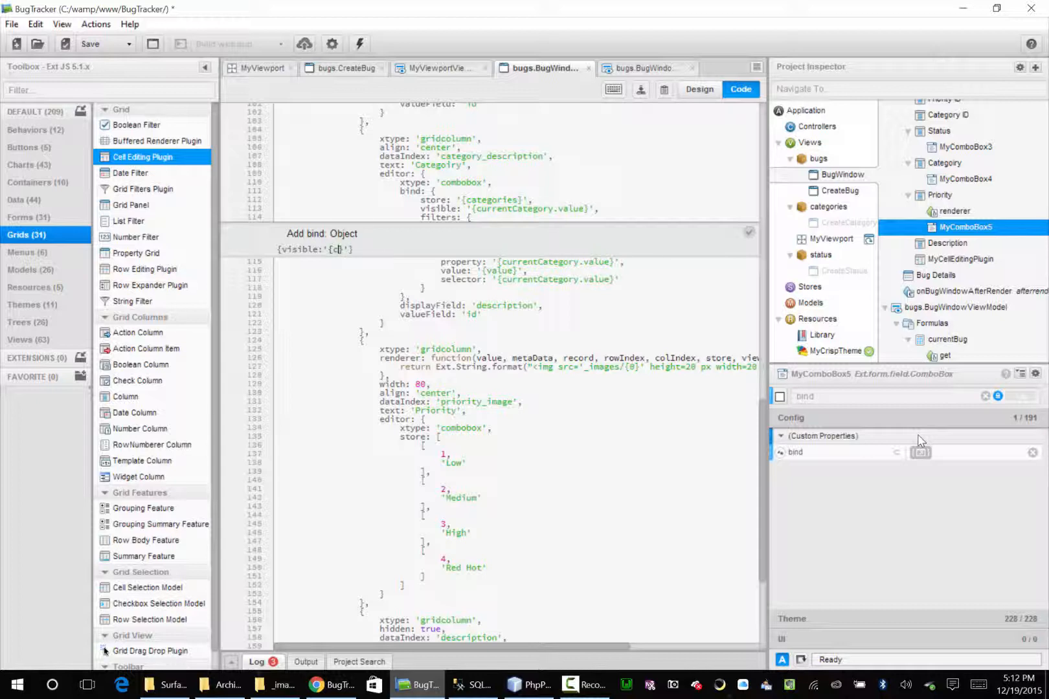
text(urrentPriority.value)
text(filters:)
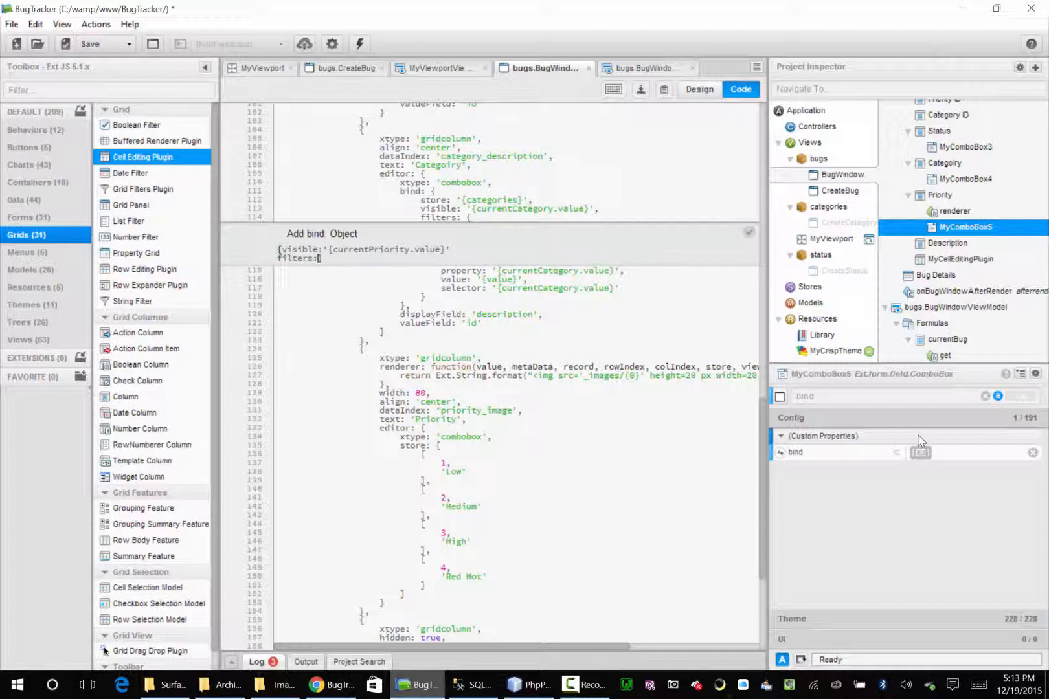
scroll(up, 3)
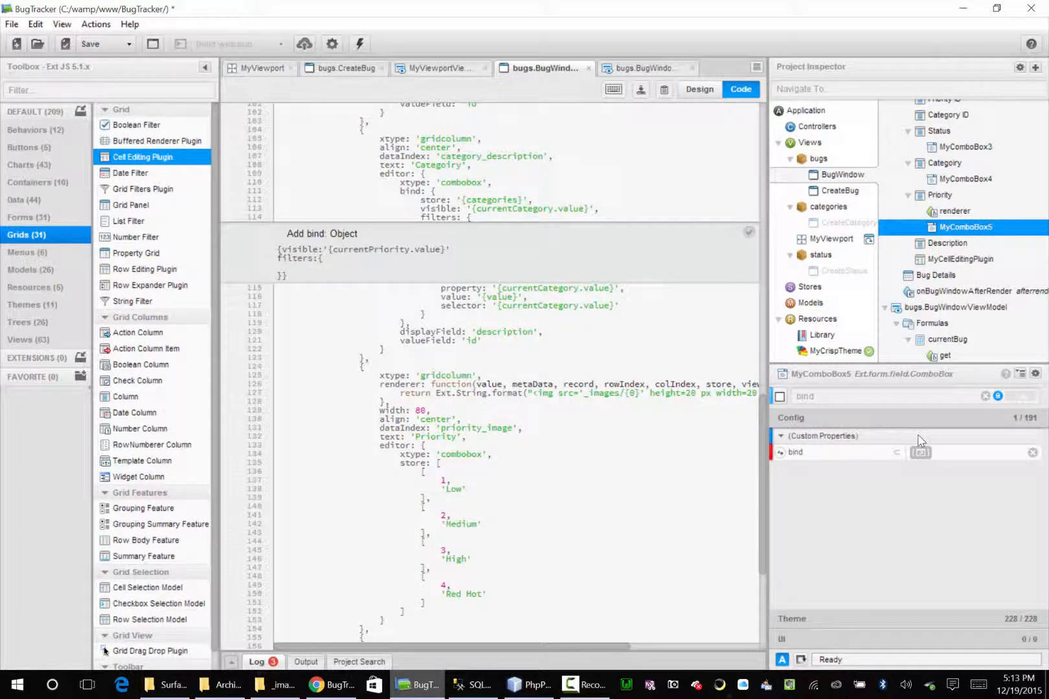
Add filters with property {currentPriority.value}, value {value} and a selector on currentPriority.
text(property:'{)
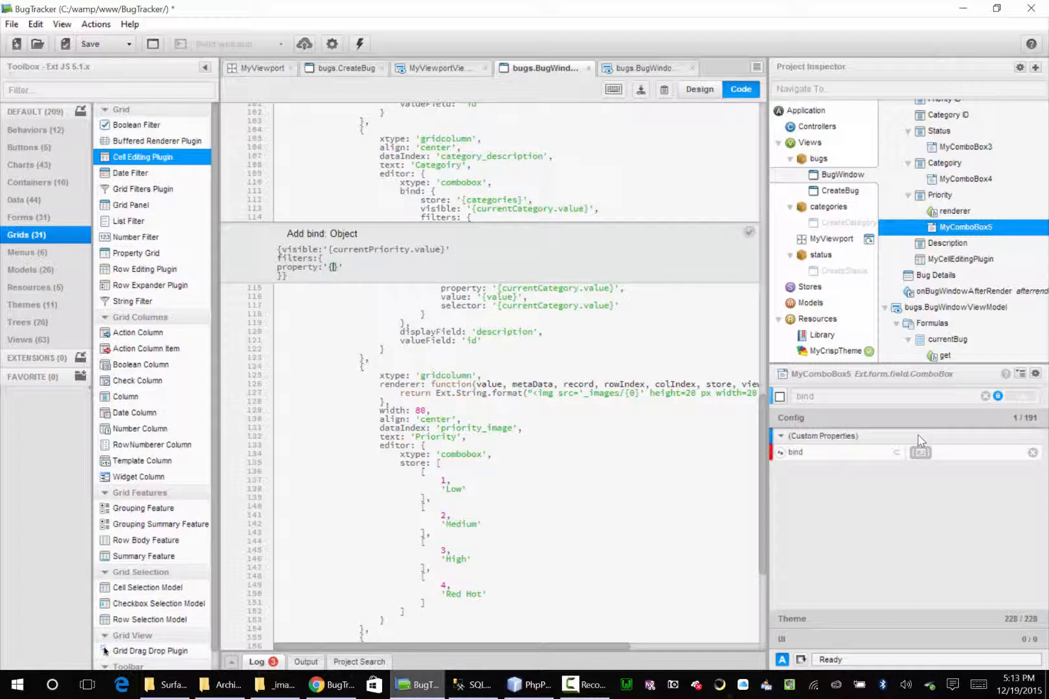
text(currentPriority.value)
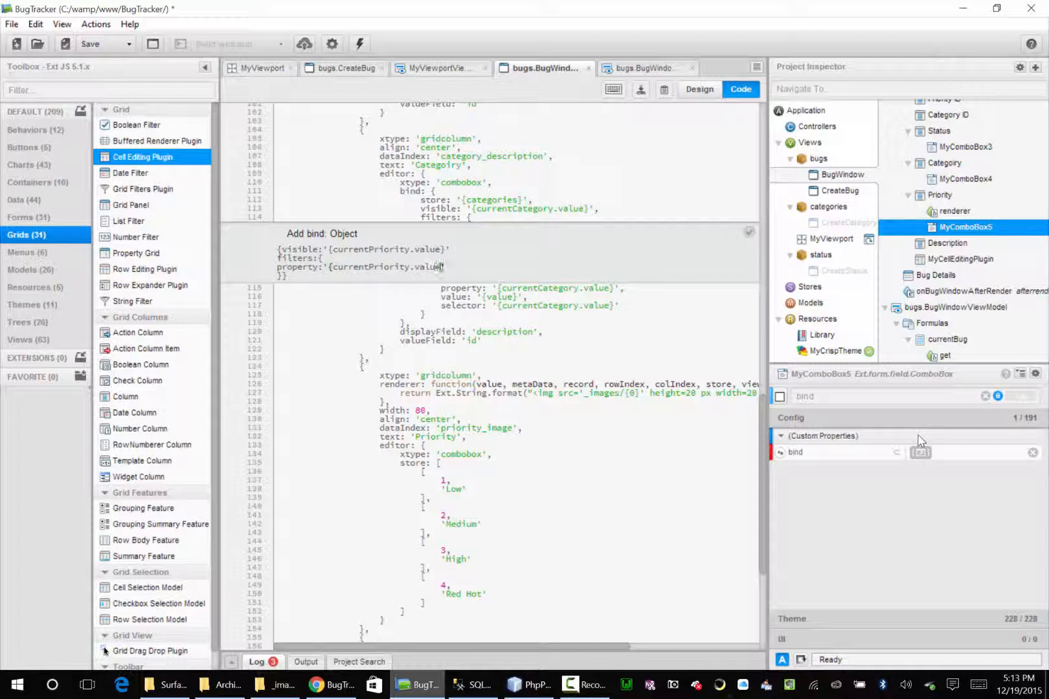
text(,)
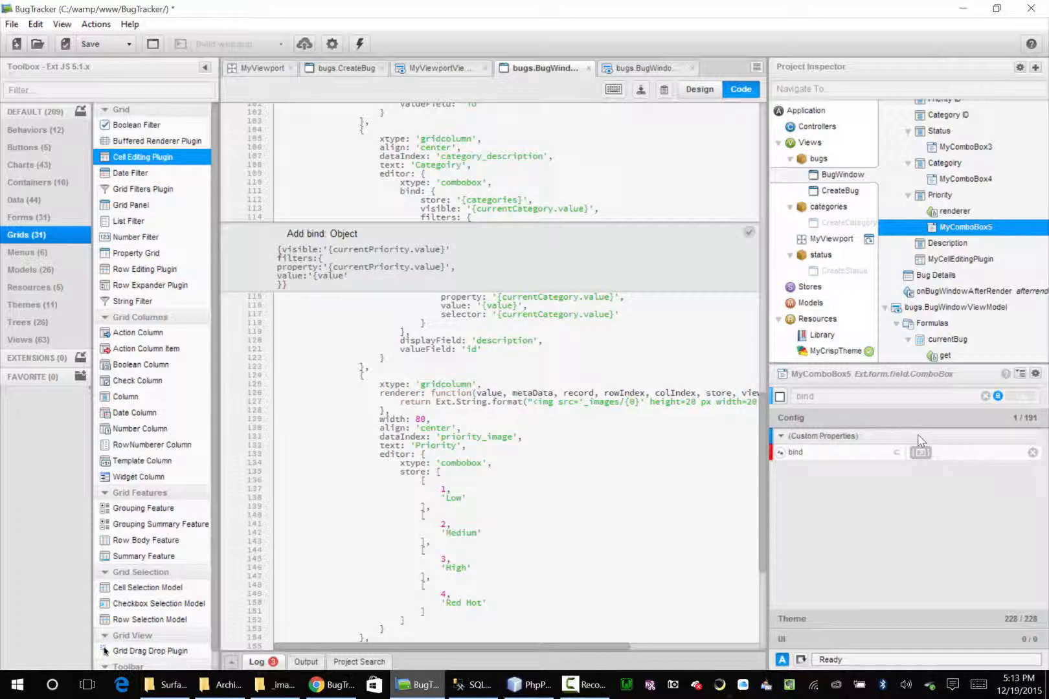
text(,)
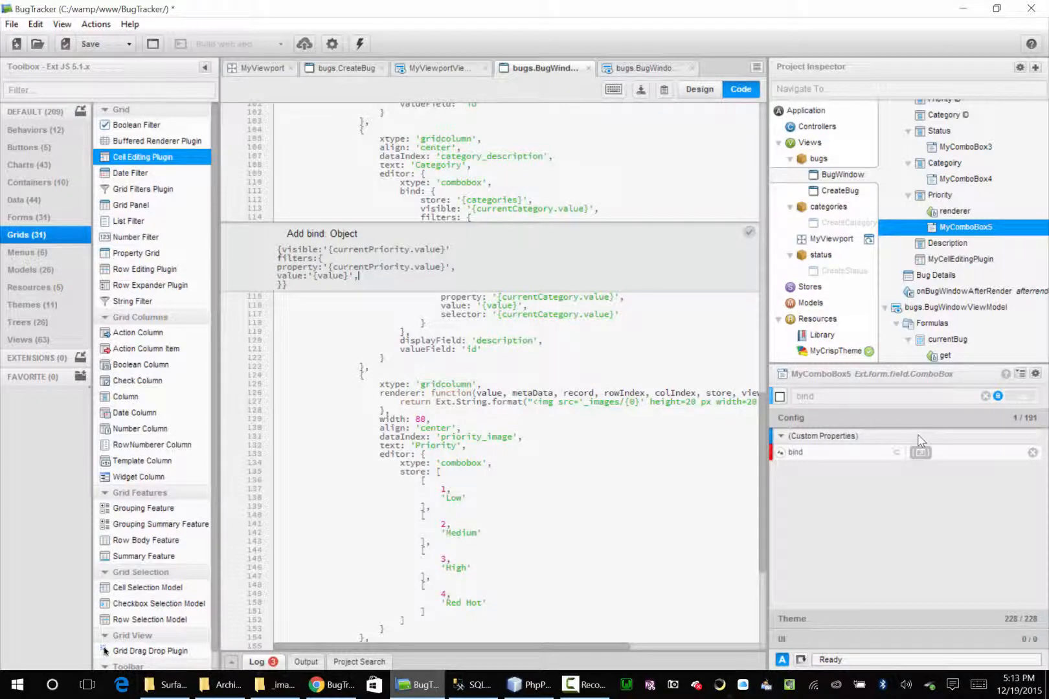
text(selector:'{)
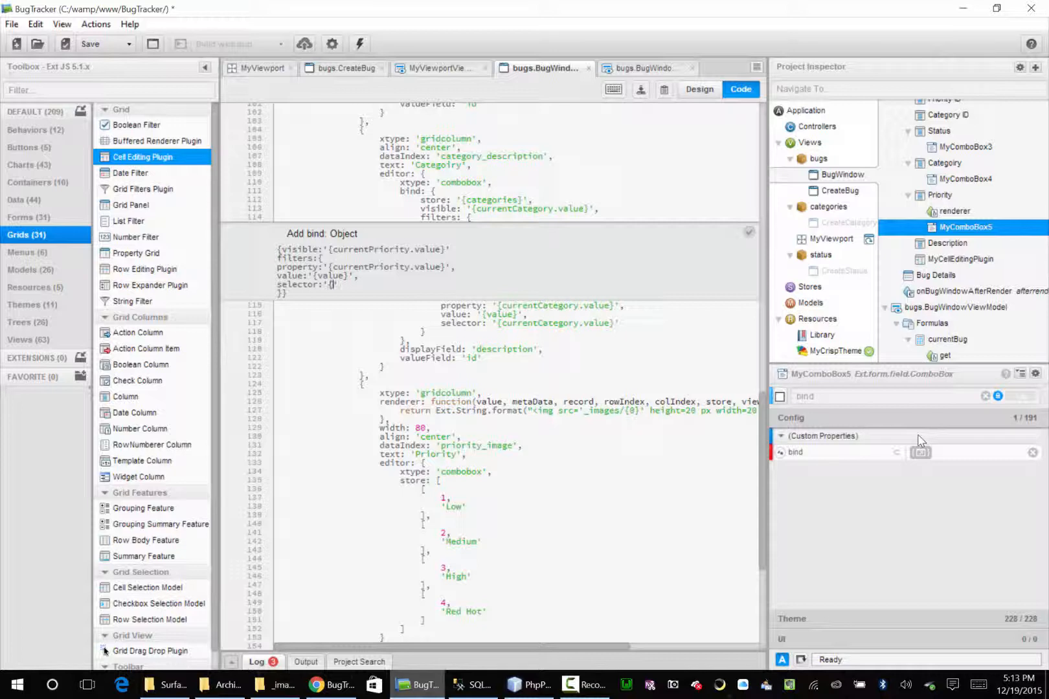
text(current)
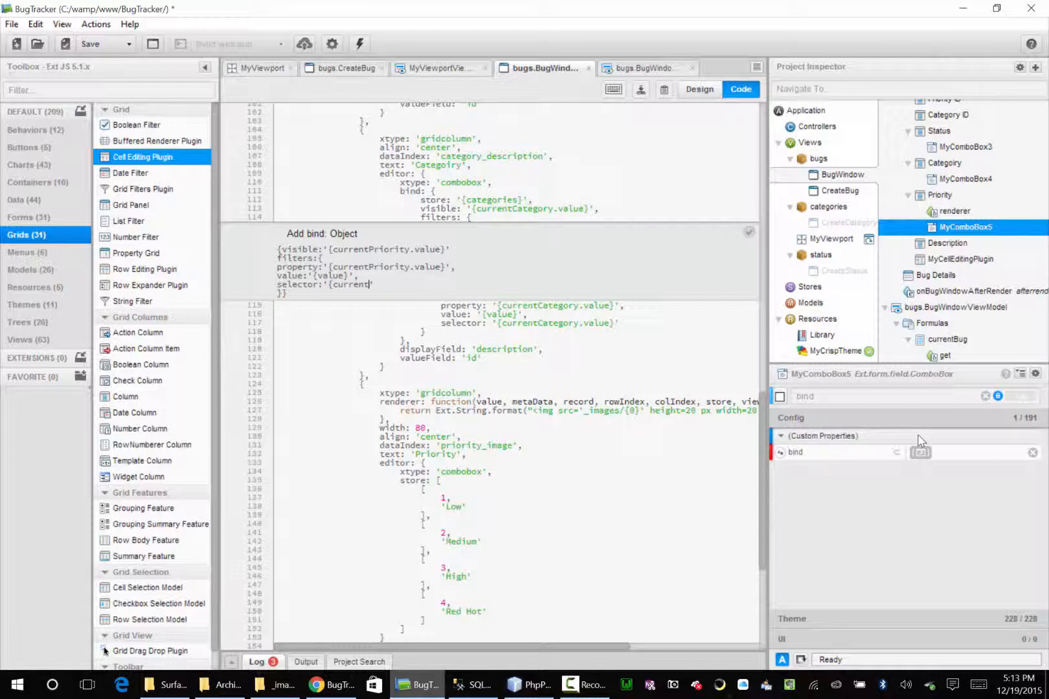
text(Priority.value}')
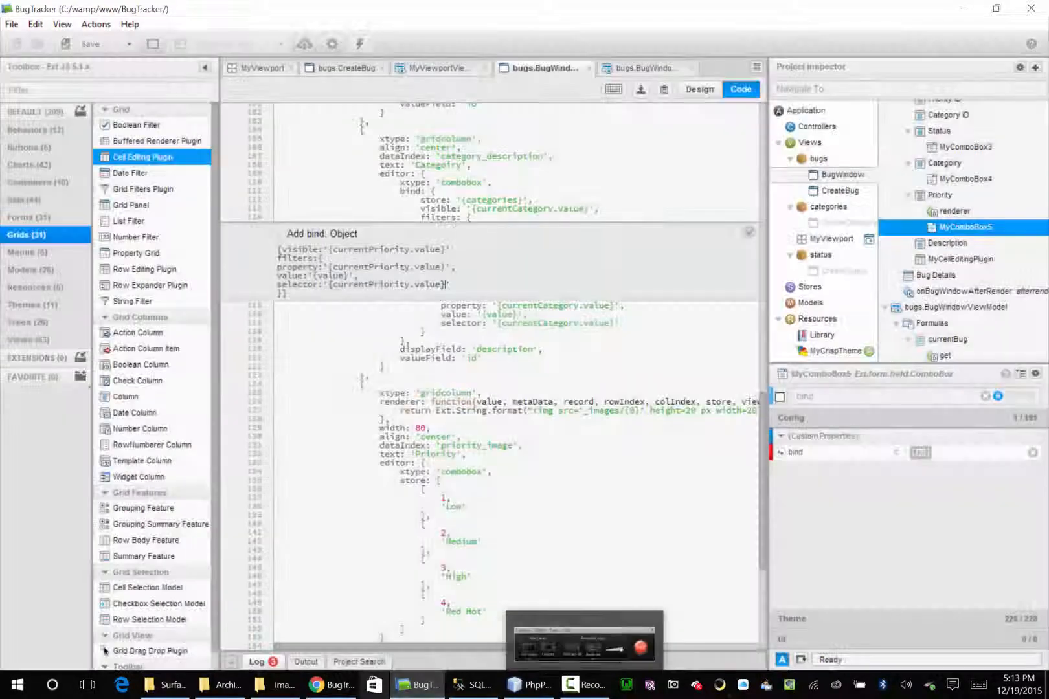
In the BugTracker grid, set bug 1's Priority to Red Hot from the Low–Red Hot list.
click(332, 685)
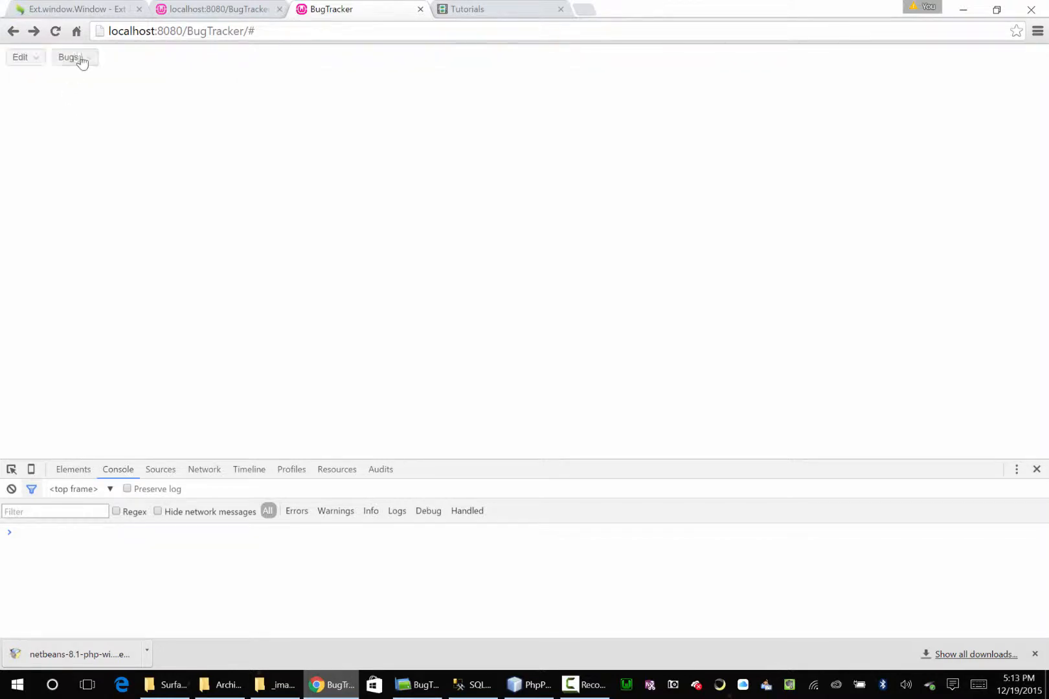
click(67, 57)
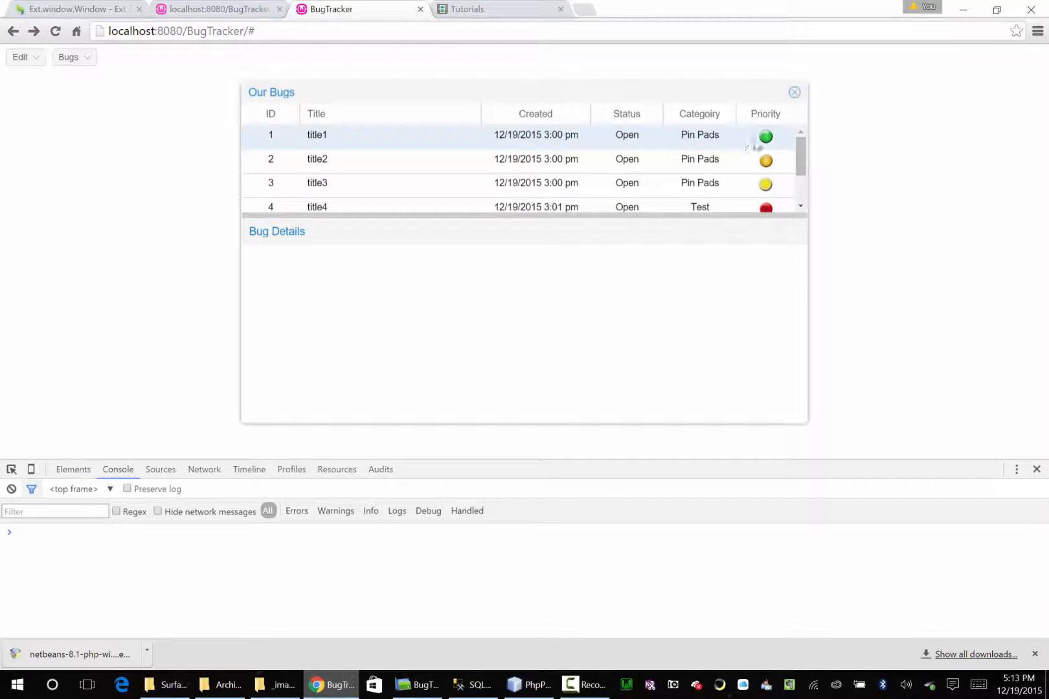
click(764, 134)
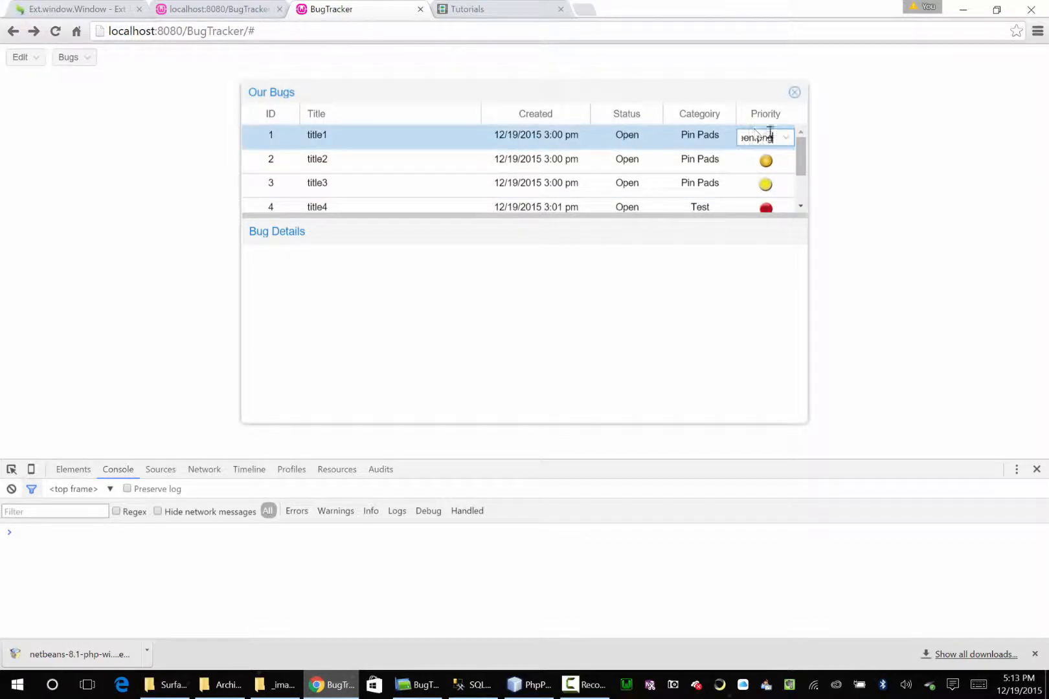
click(783, 137)
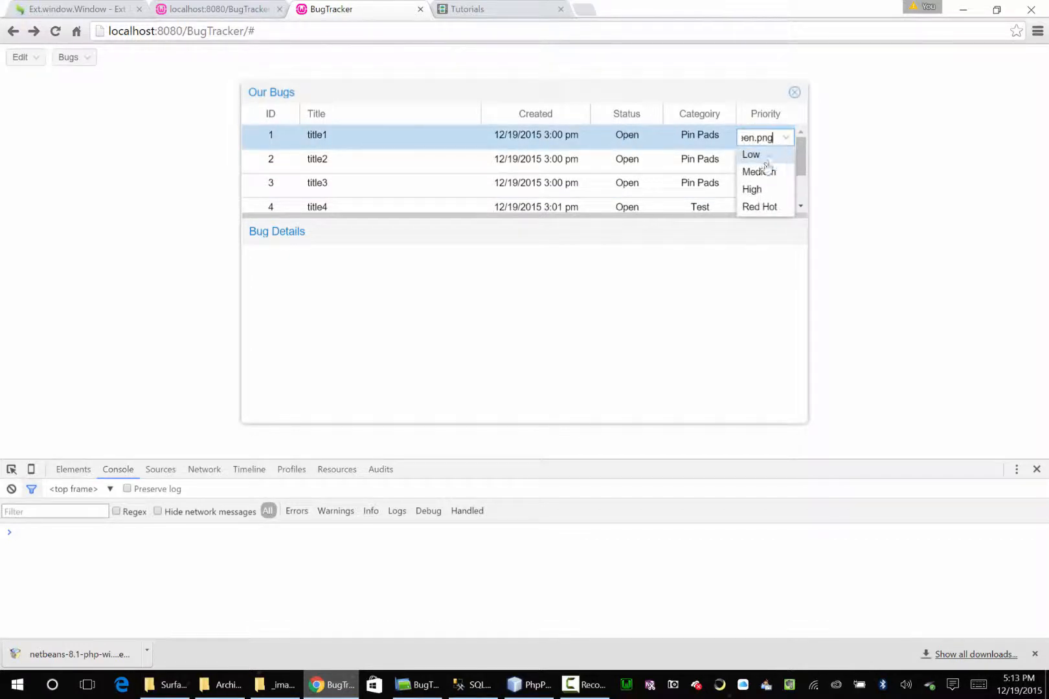
click(759, 206)
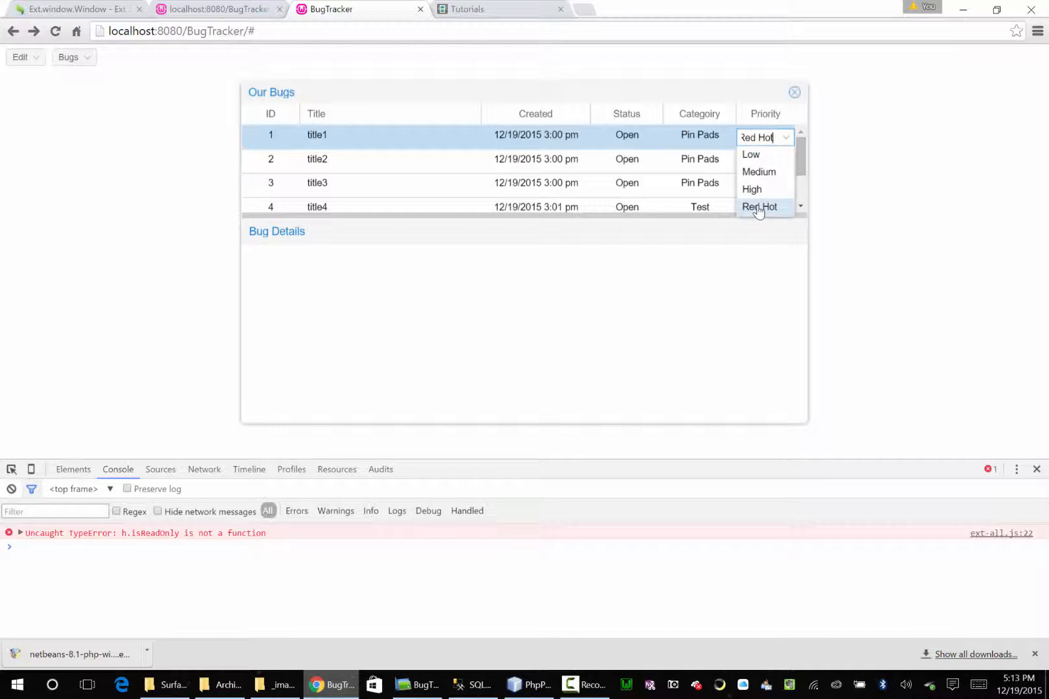
click(760, 207)
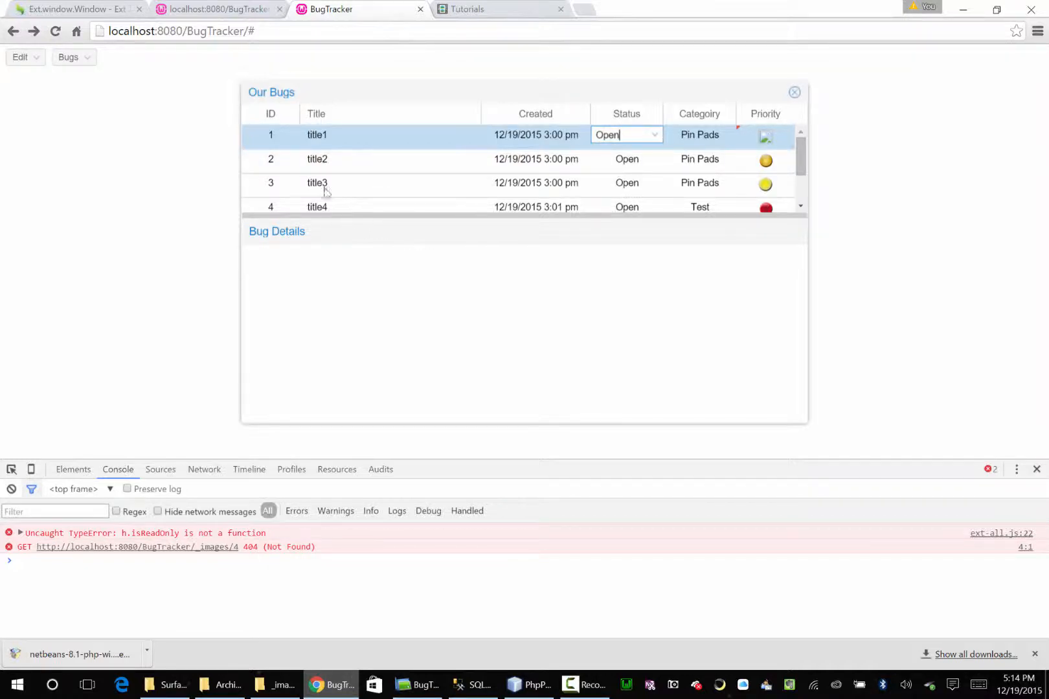
Reload BugTracker, reopen Our Bugs and set bug 1's Status to Closed, leaving raw value 2.
click(56, 31)
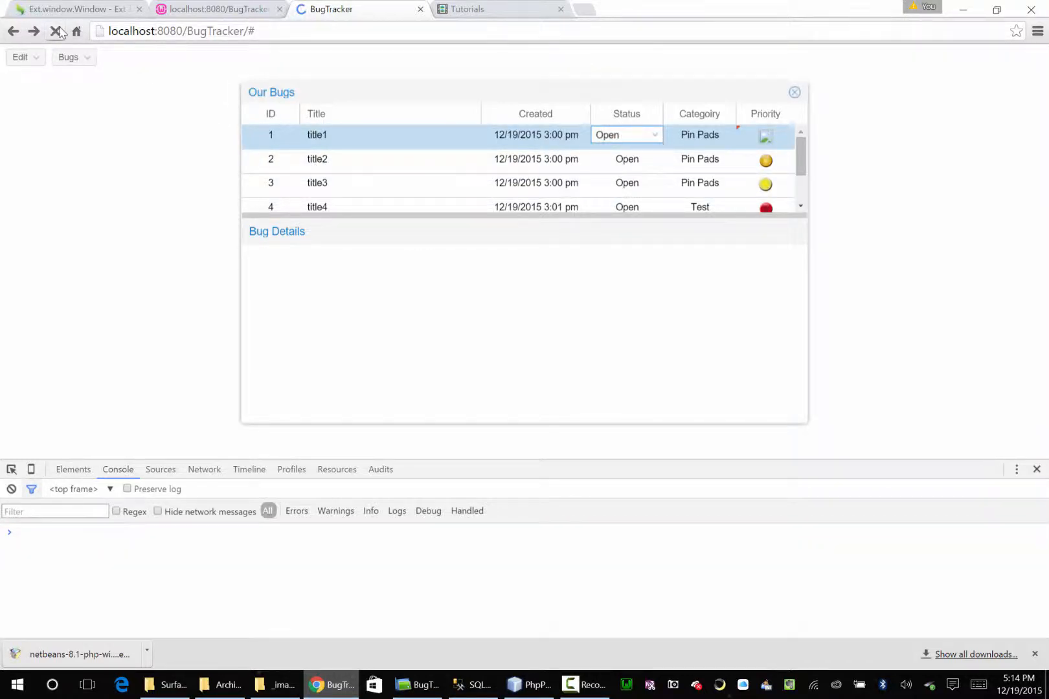
click(67, 57)
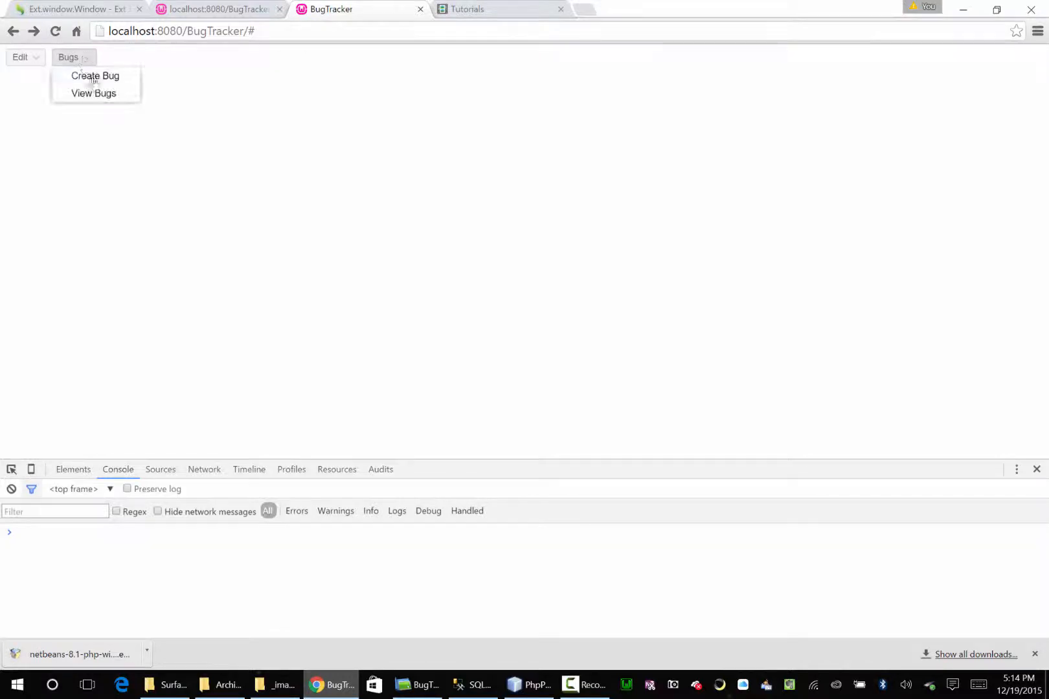
click(93, 93)
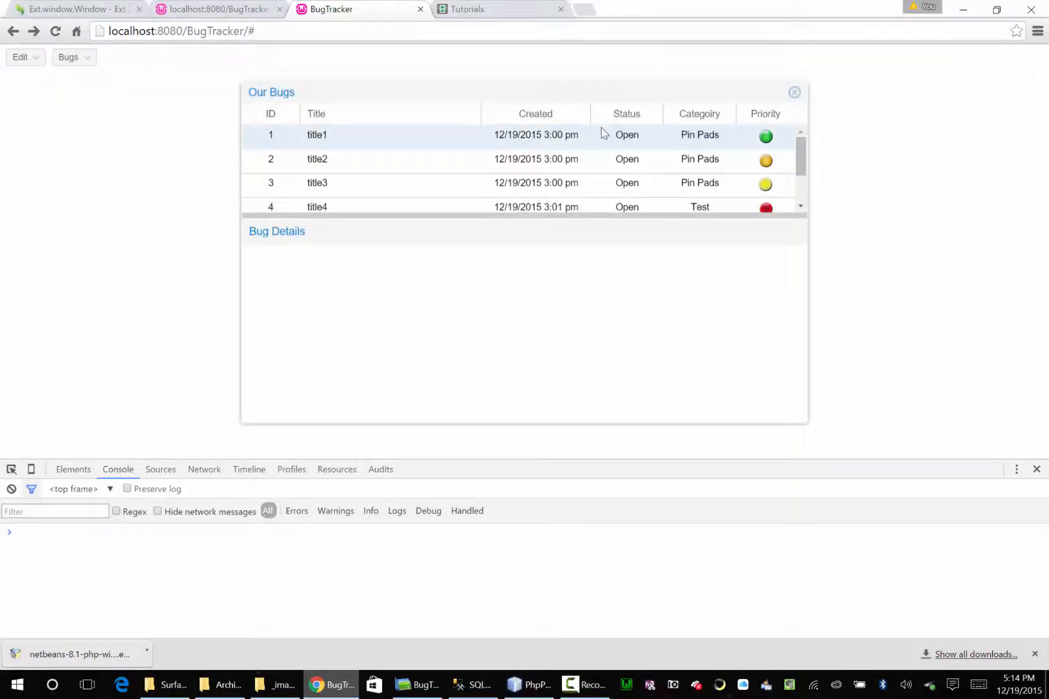
click(626, 135)
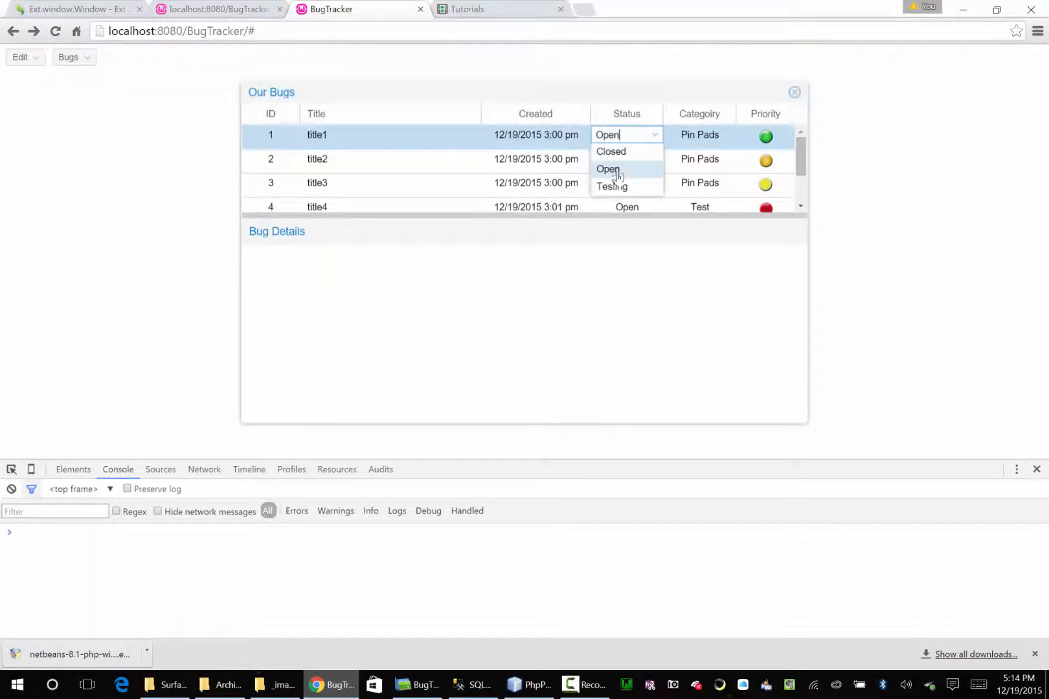
click(607, 170)
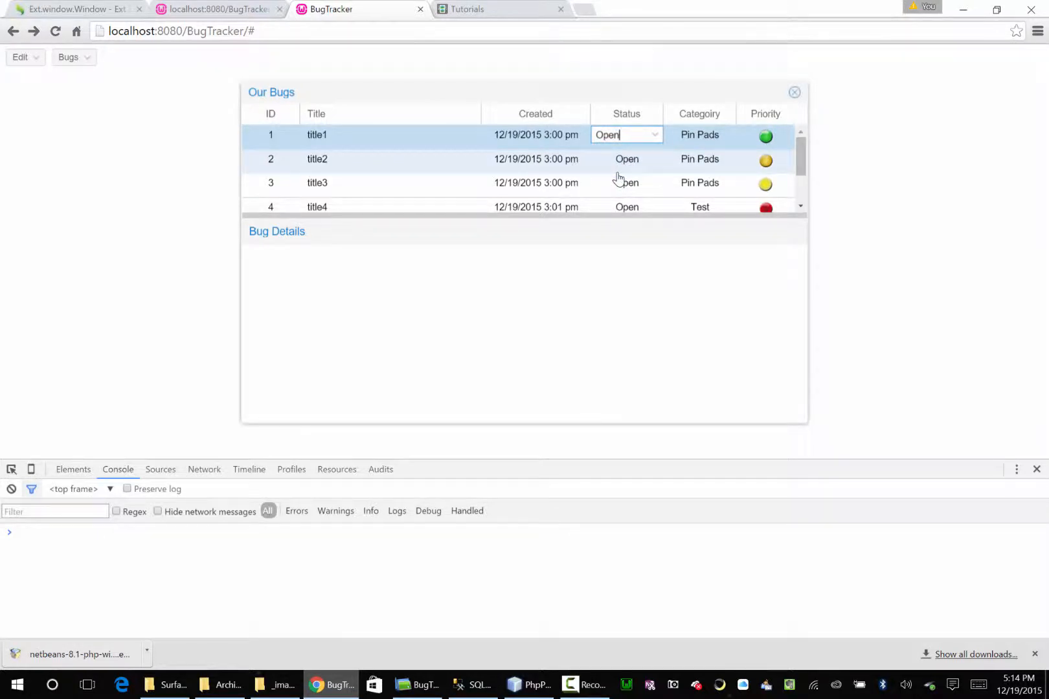
click(654, 134)
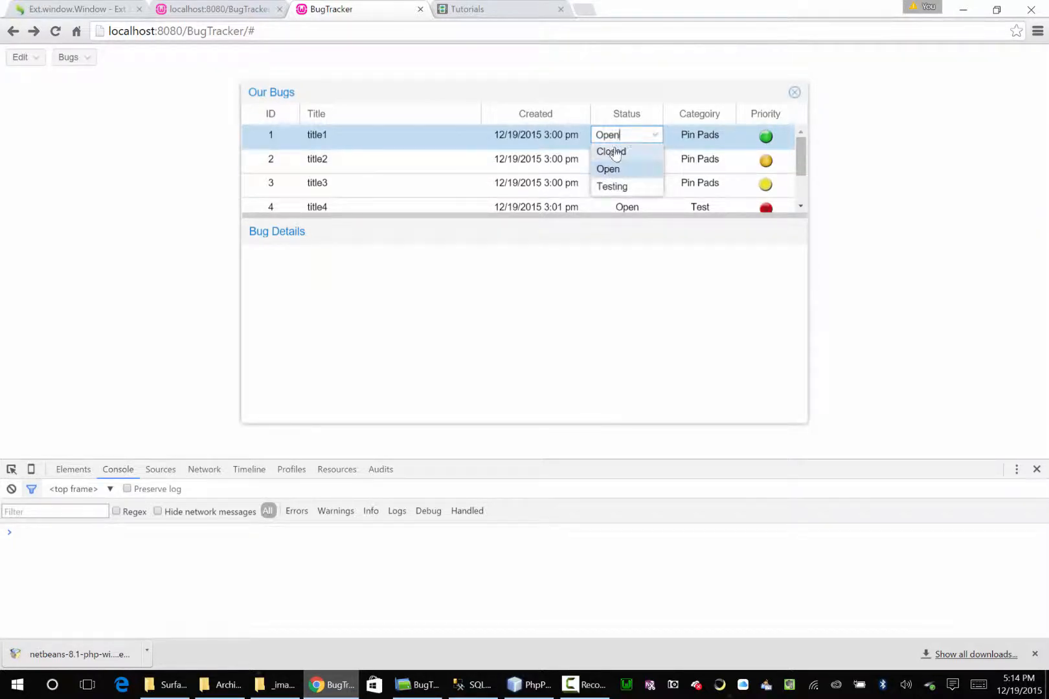
click(609, 170)
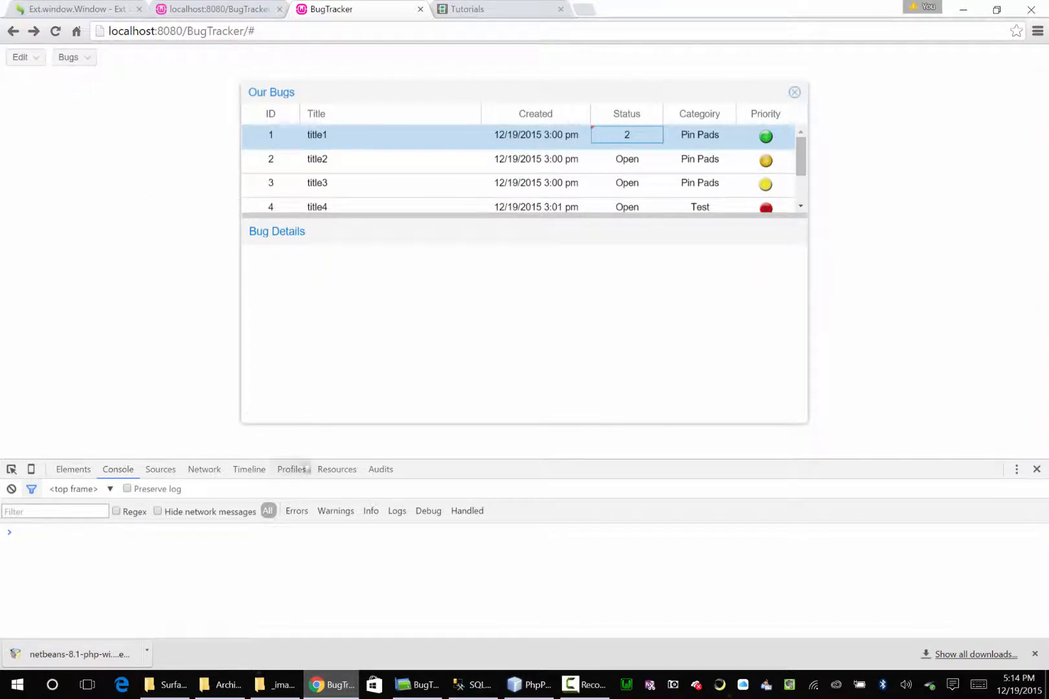
mouse_move(582, 685)
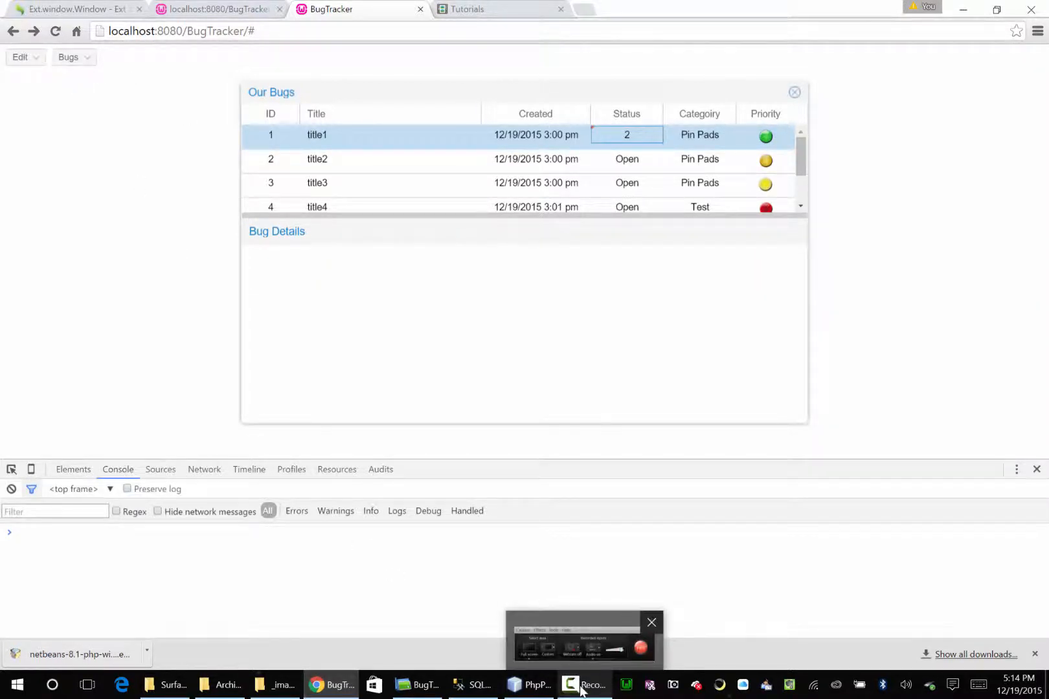